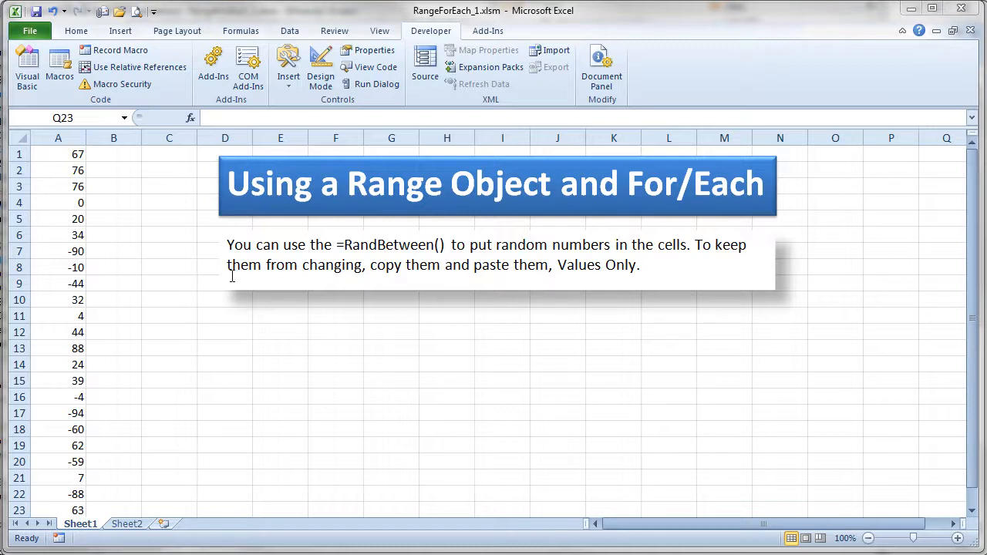
mouse_move(249, 253)
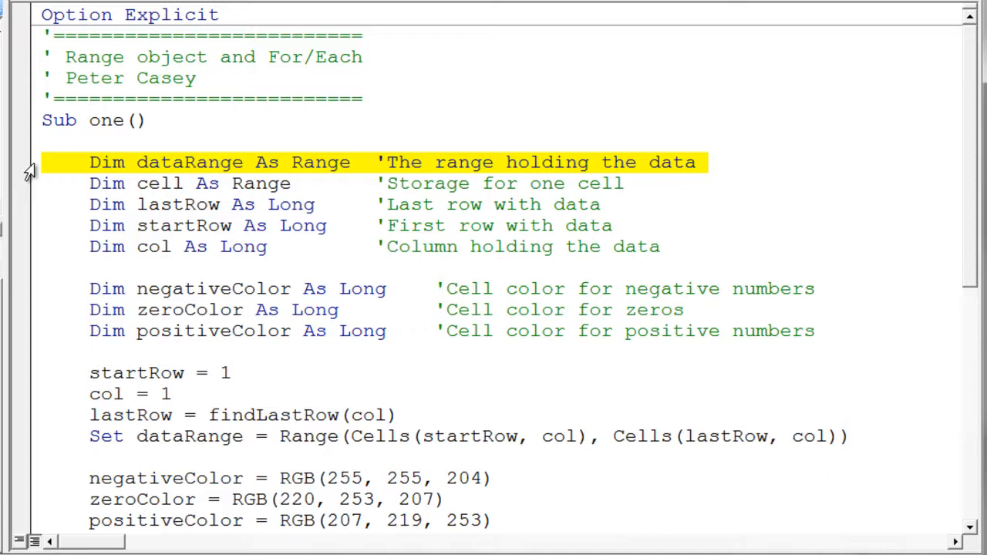
mouse_move(34, 188)
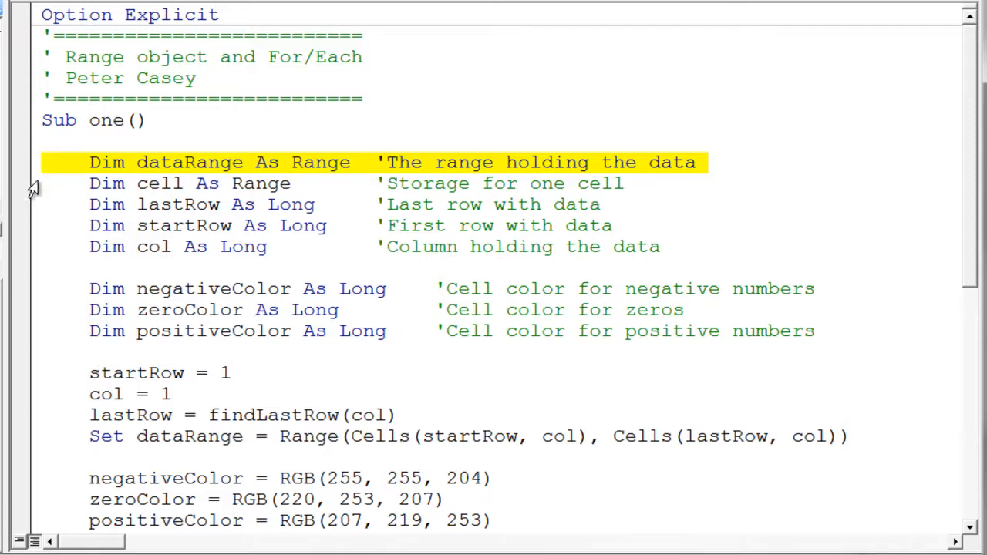
mouse_move(151, 171)
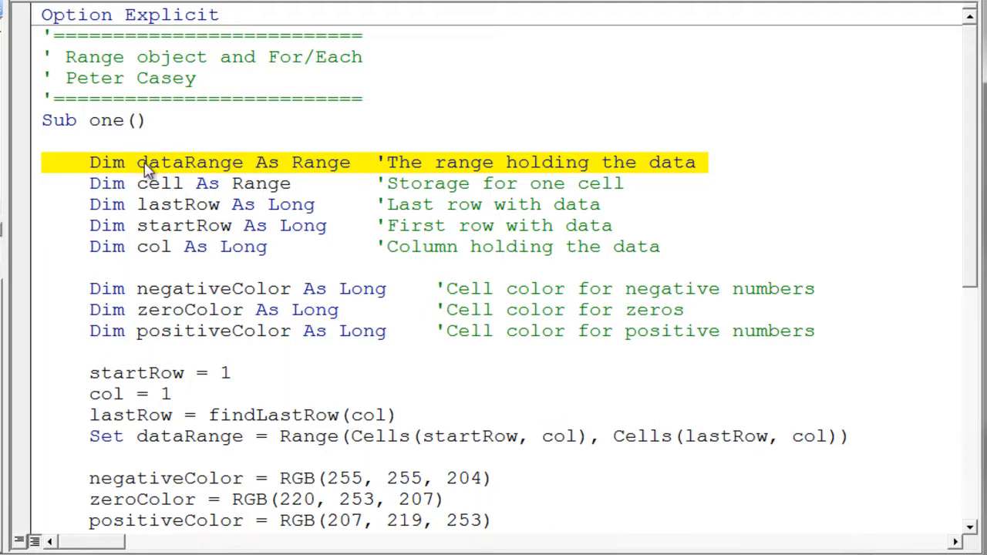
mouse_move(184, 171)
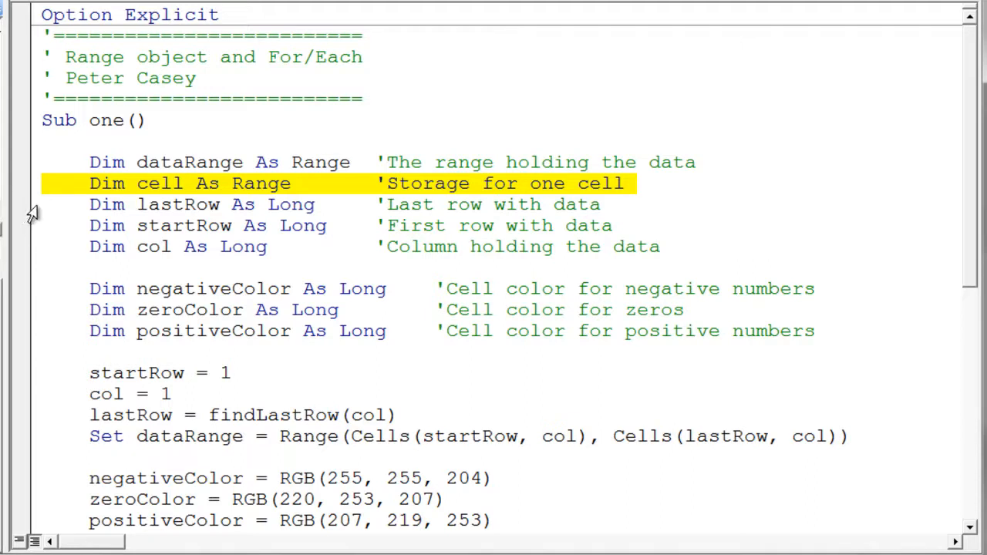
Select and review individual words and lines in the macro code.
left_click(41, 226)
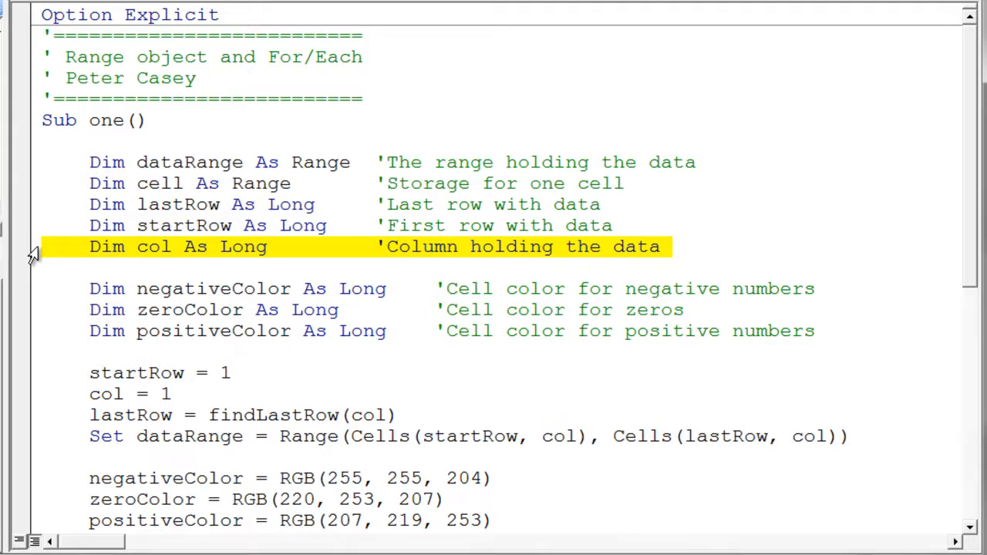
mouse_move(34, 292)
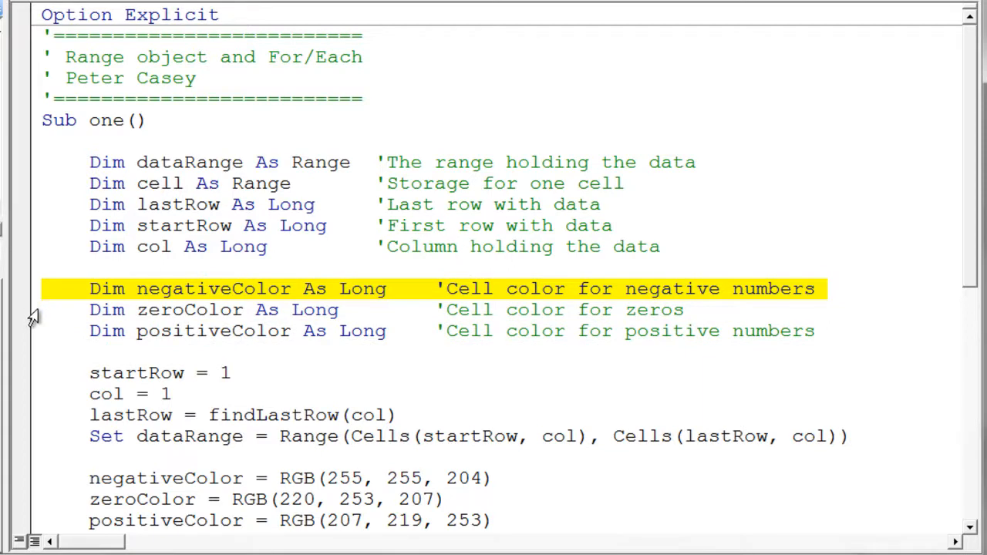
mouse_move(188, 307)
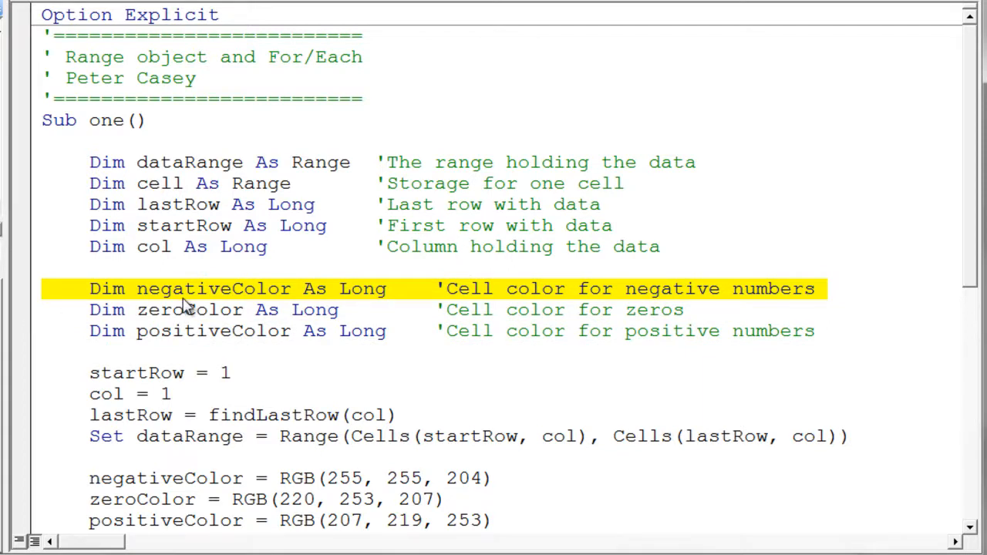
mouse_move(31, 318)
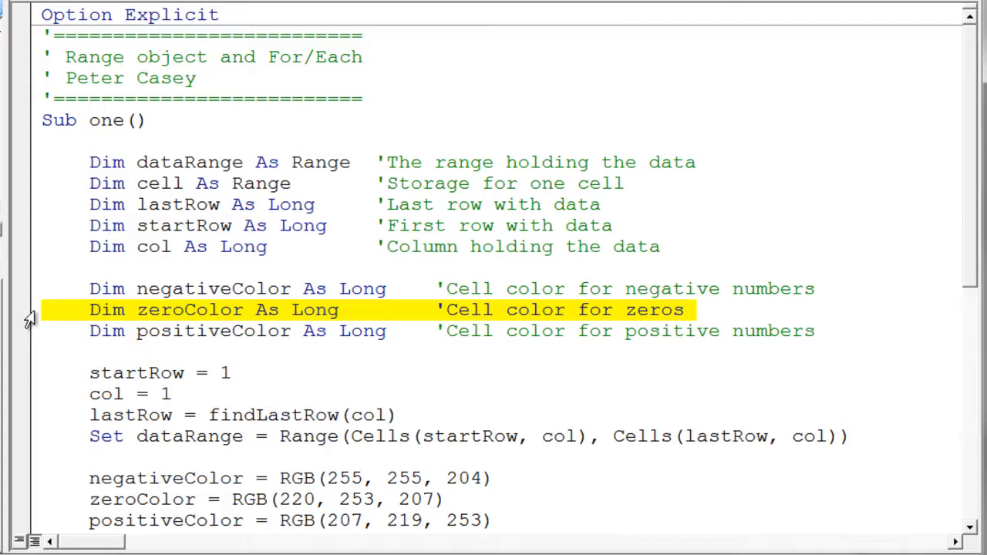
mouse_move(29, 336)
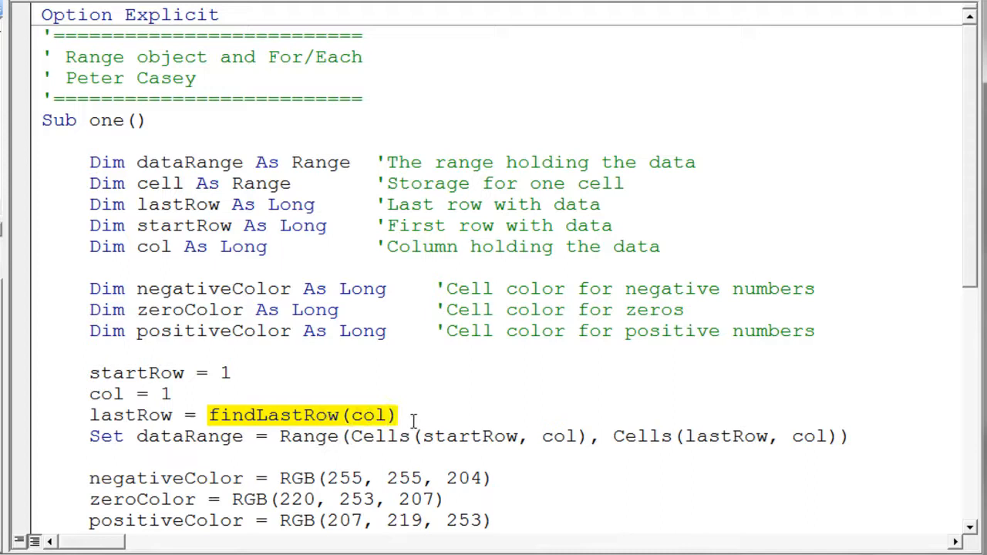
mouse_move(377, 429)
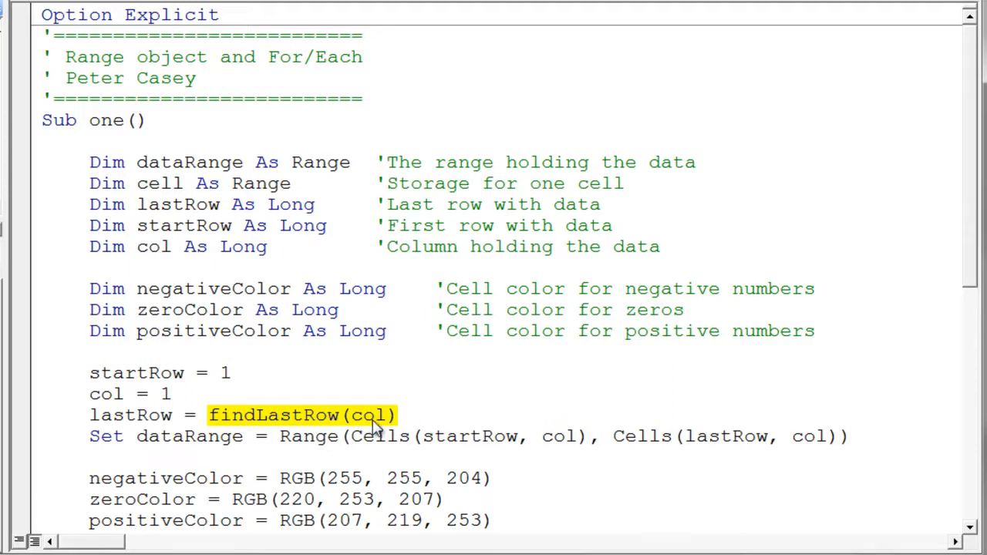
mouse_move(291, 431)
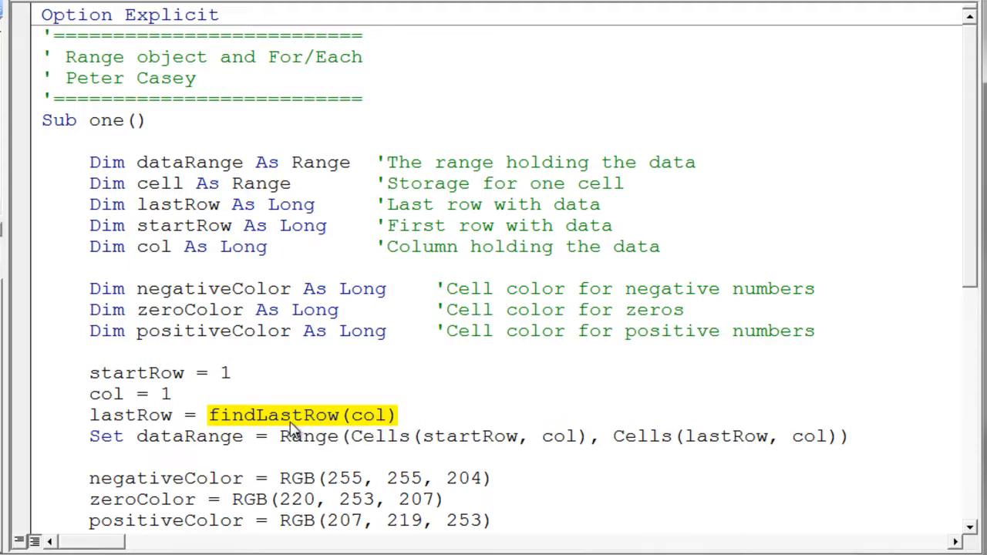
mouse_move(147, 416)
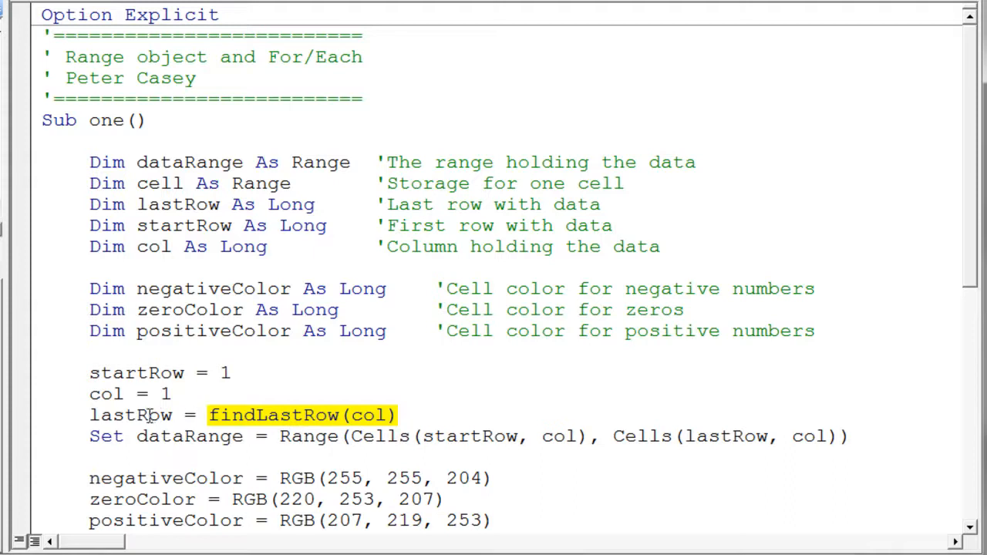
double_click(131, 415)
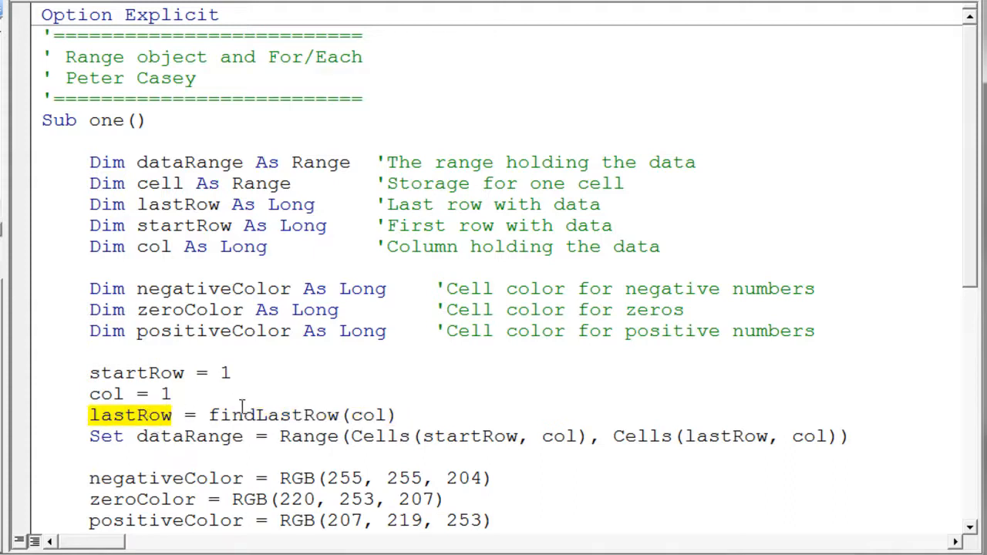
double_click(274, 415)
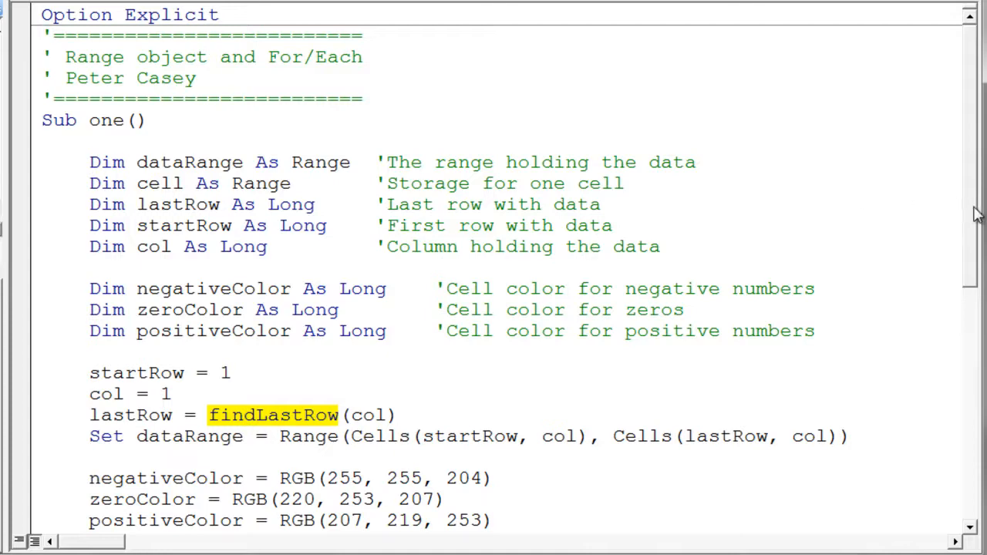
scroll("down", 3)
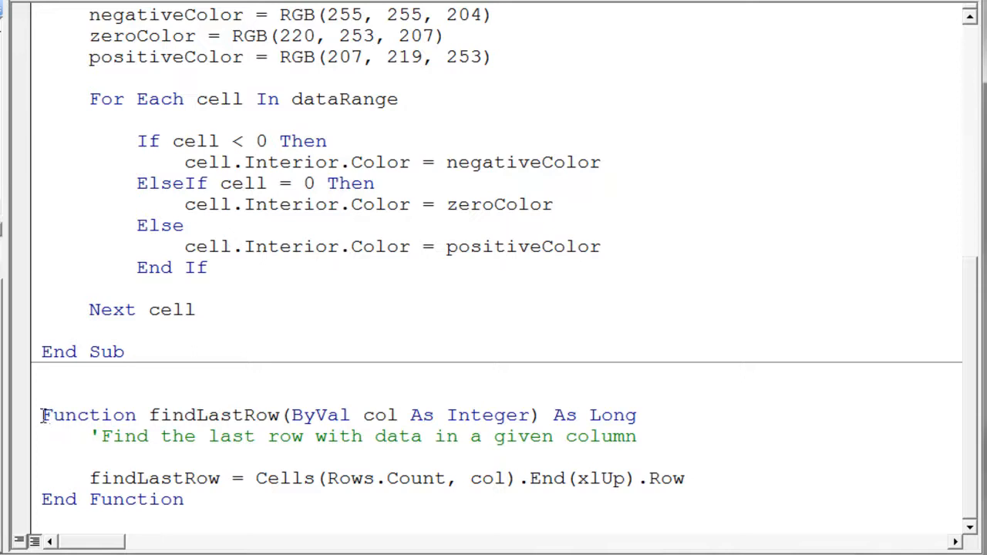
left_click_drag(42, 414, 135, 478)
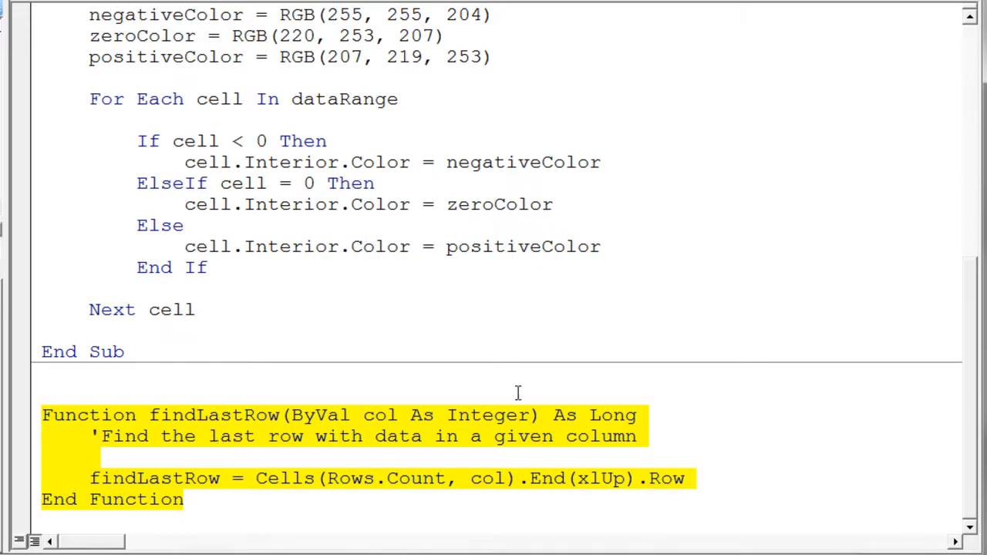
mouse_move(977, 414)
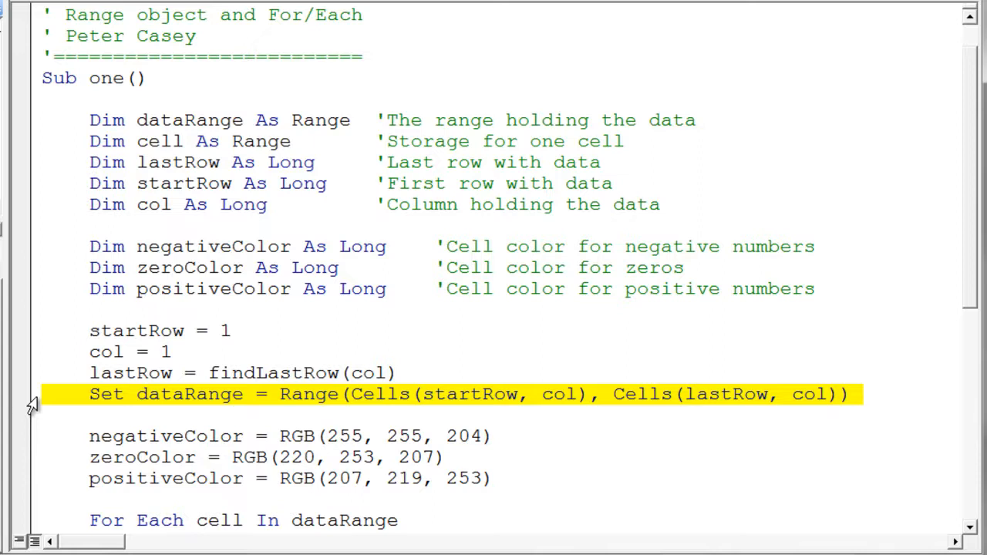
left_click(43, 395)
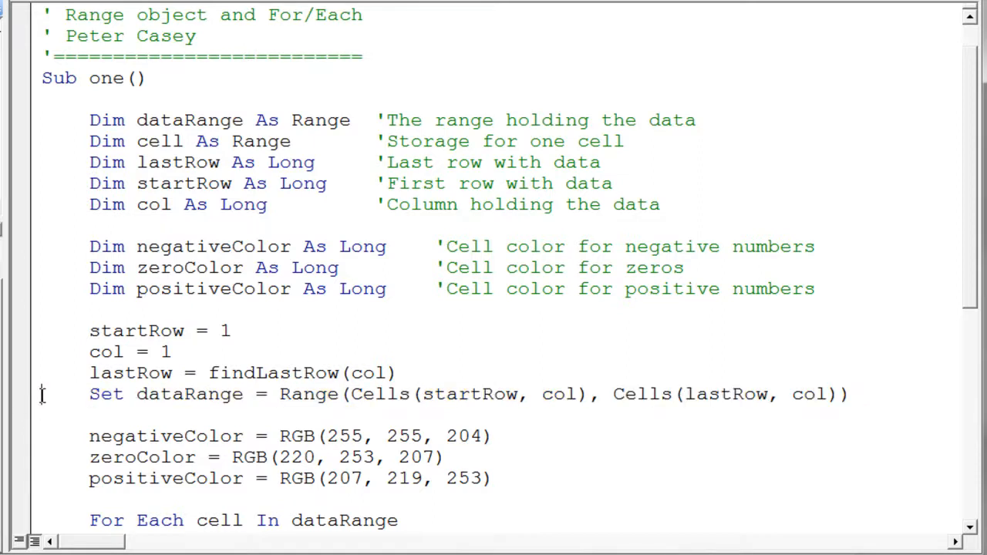
double_click(106, 395)
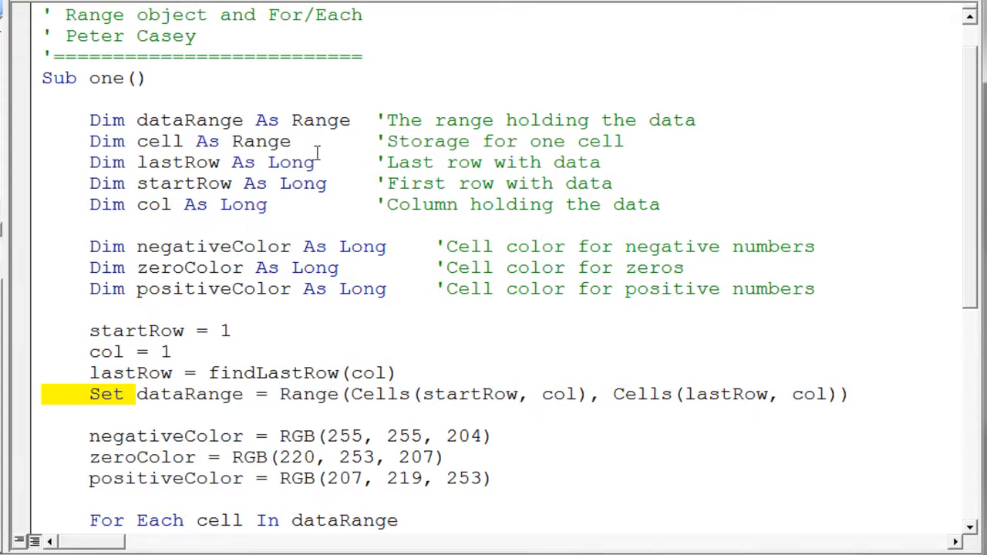
mouse_move(302, 162)
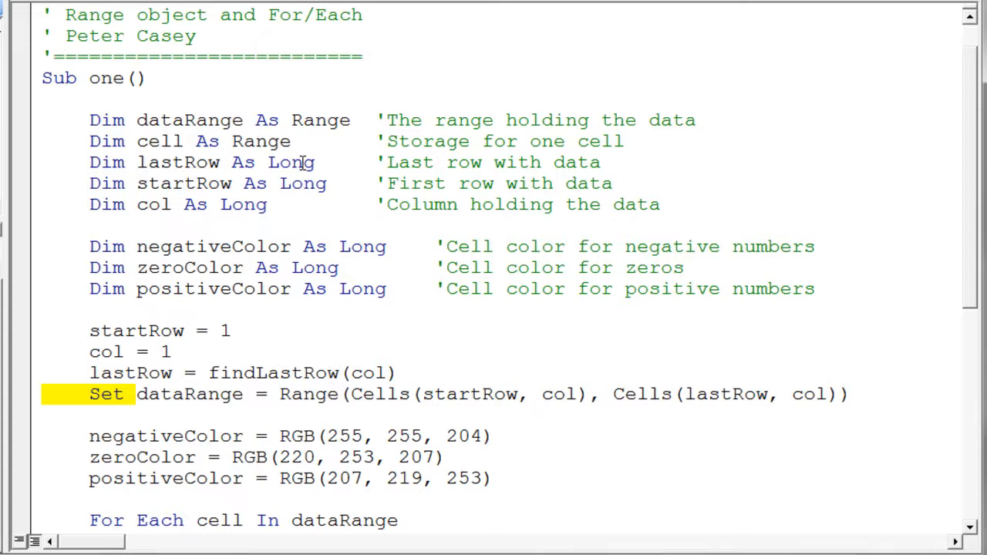
mouse_move(312, 255)
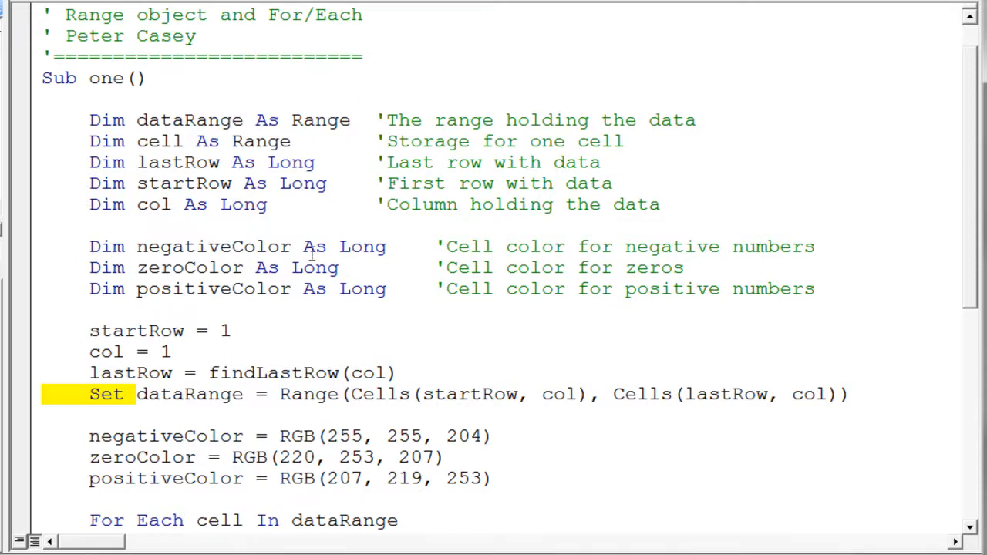
mouse_move(123, 407)
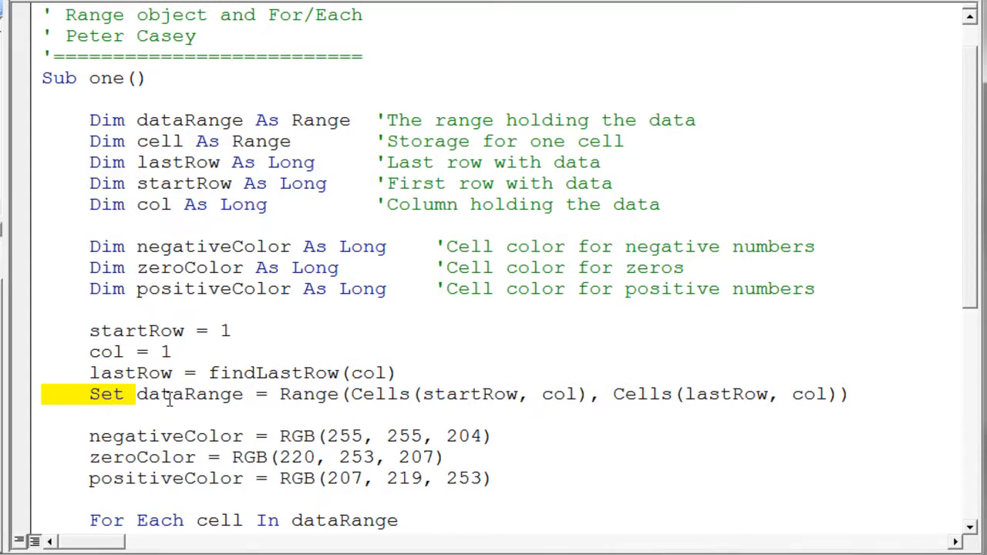
mouse_move(243, 395)
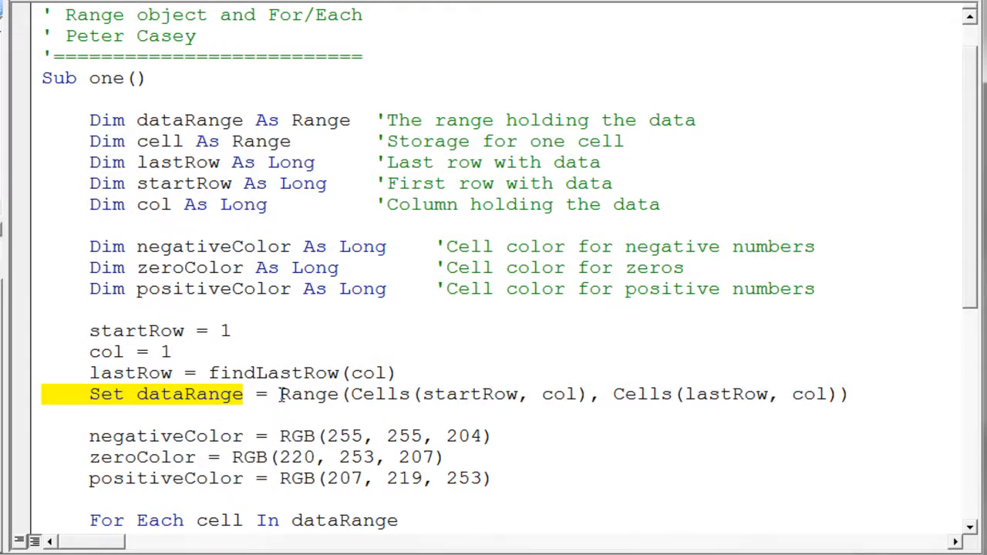
Highlight the Range definition line, then the negativeColor RGB assignment line.
left_click_drag(280, 395, 831, 394)
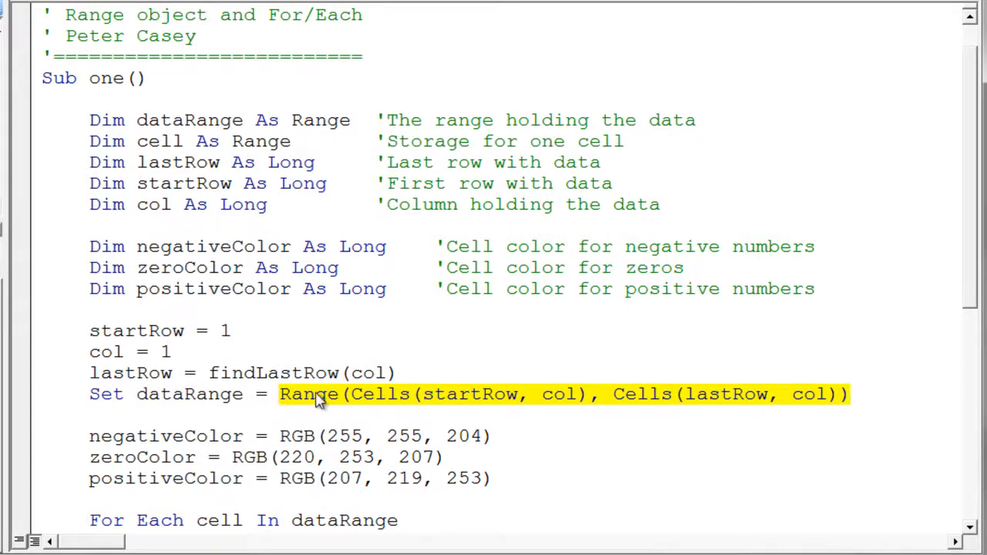
mouse_move(311, 409)
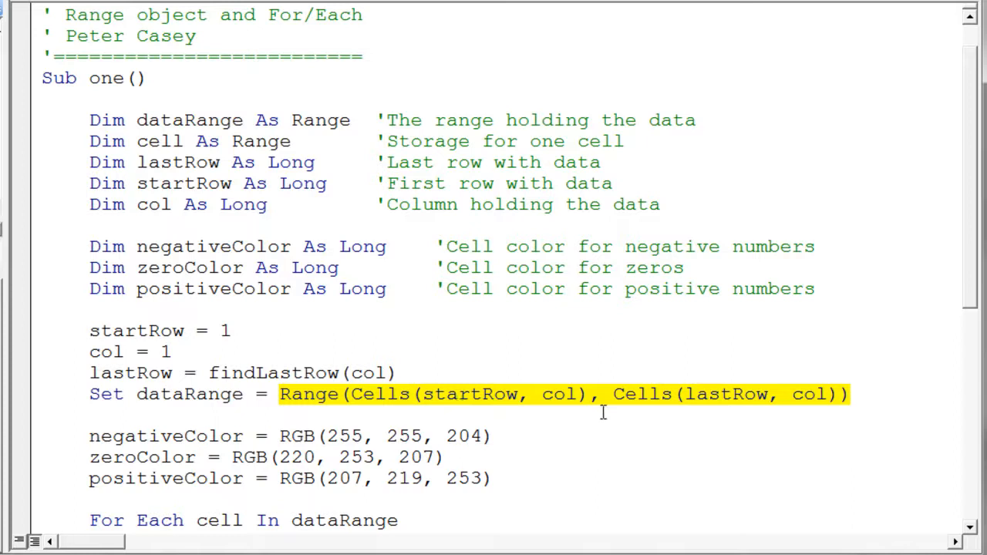
mouse_move(728, 409)
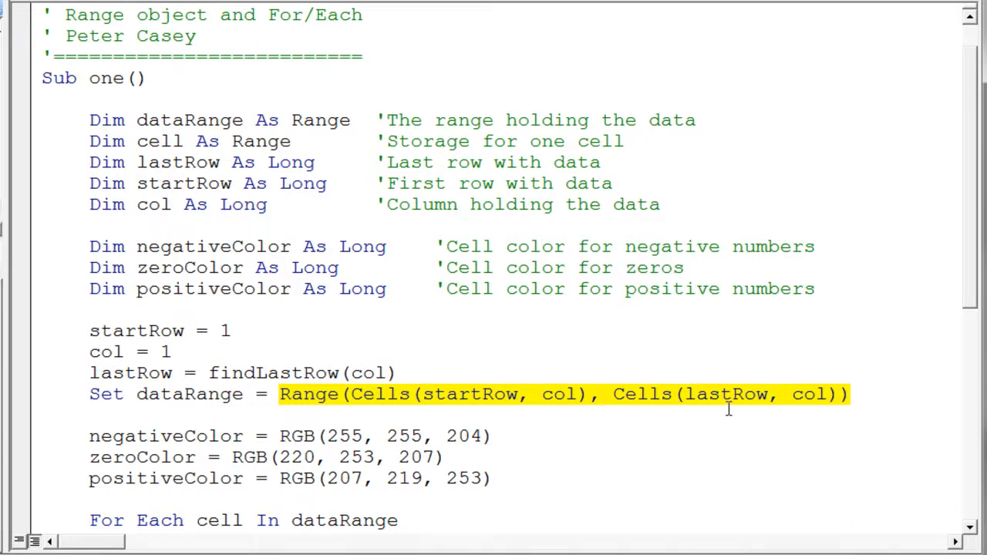
mouse_move(384, 410)
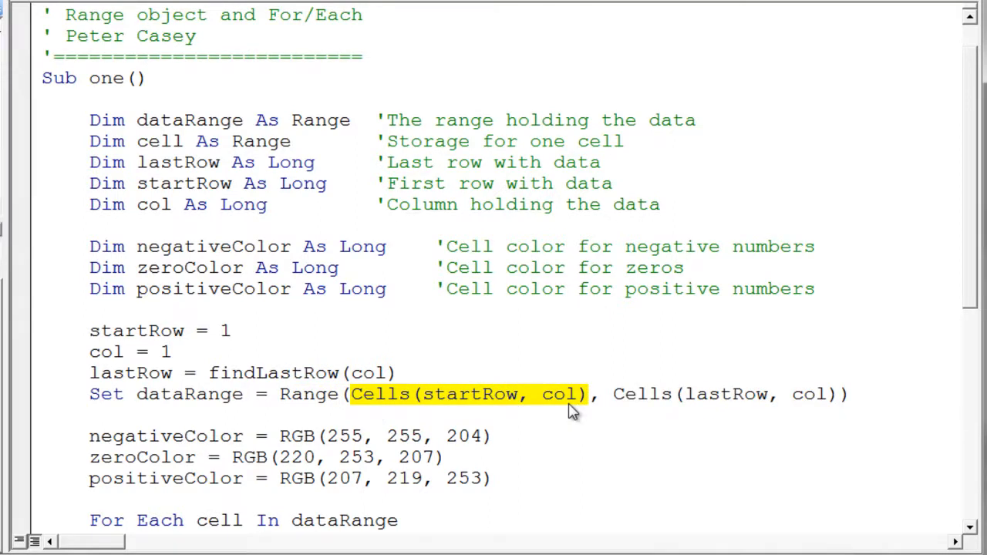
mouse_move(455, 394)
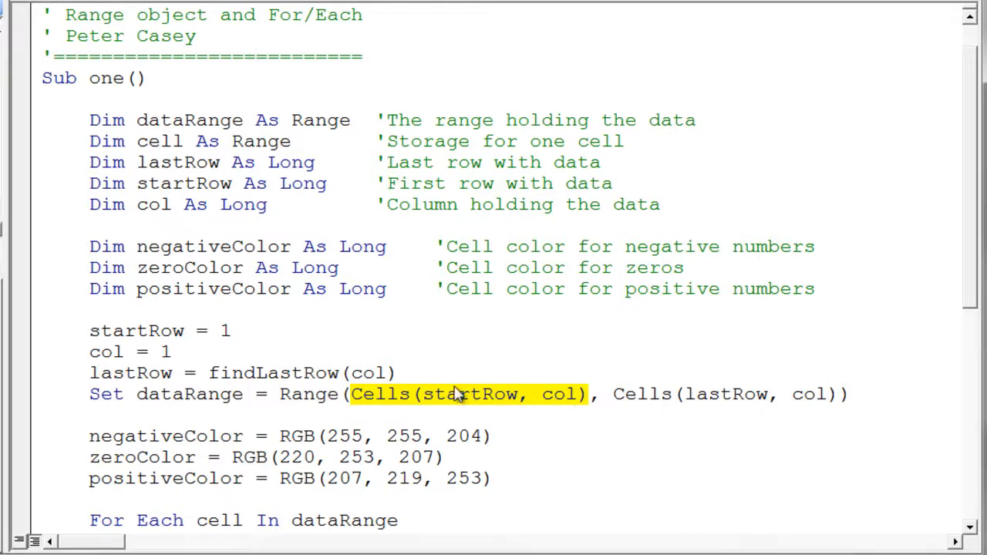
left_click(609, 395)
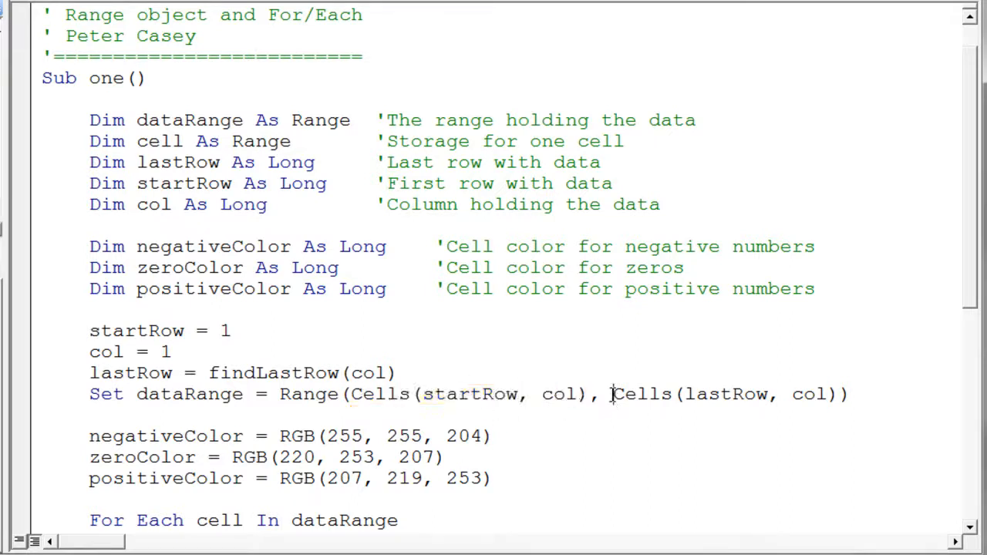
left_click_drag(613, 394, 834, 395)
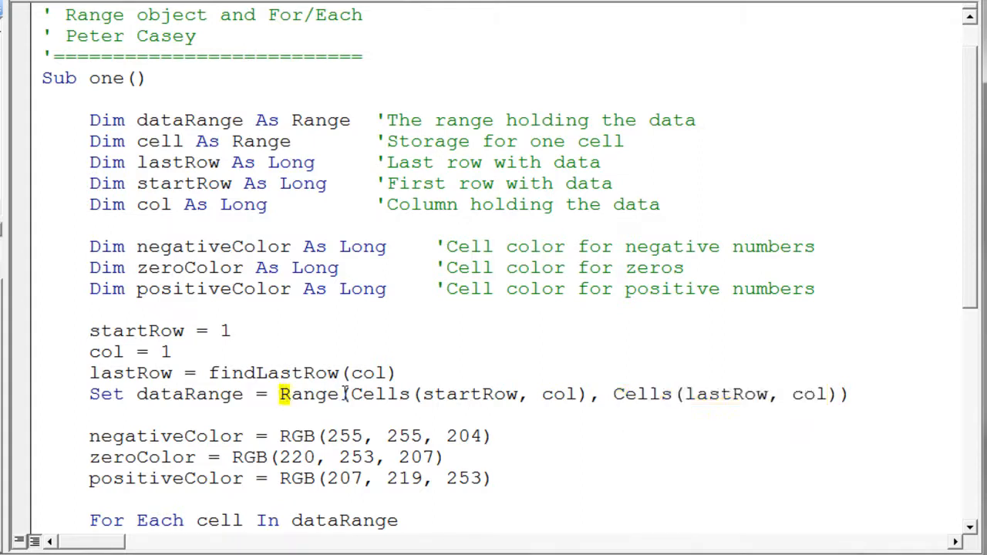
left_click_drag(280, 395, 847, 395)
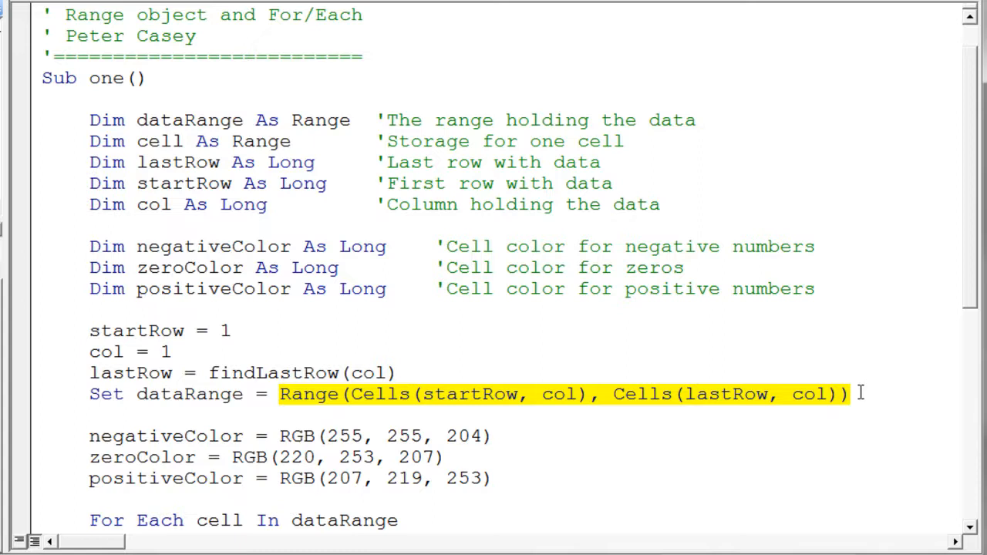
mouse_move(604, 414)
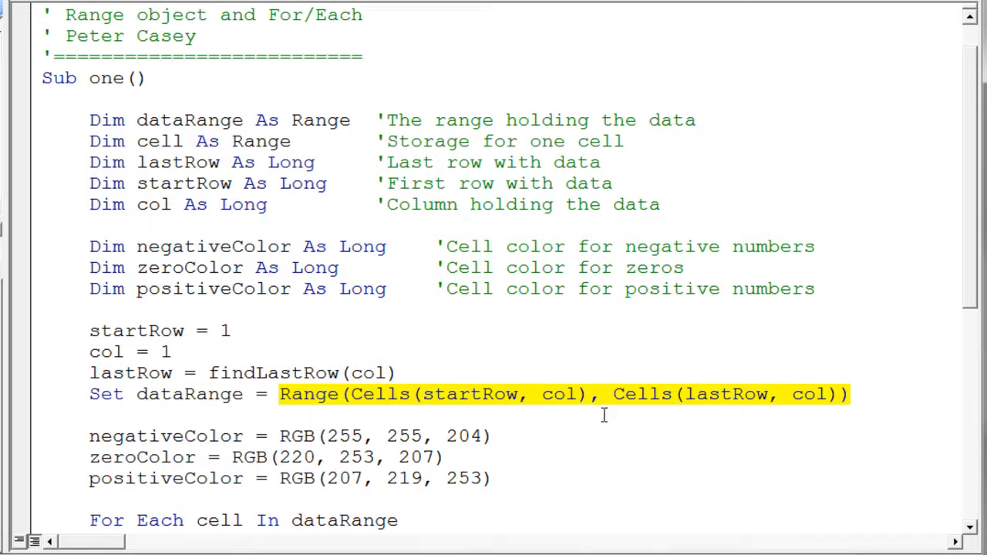
left_click(354, 395)
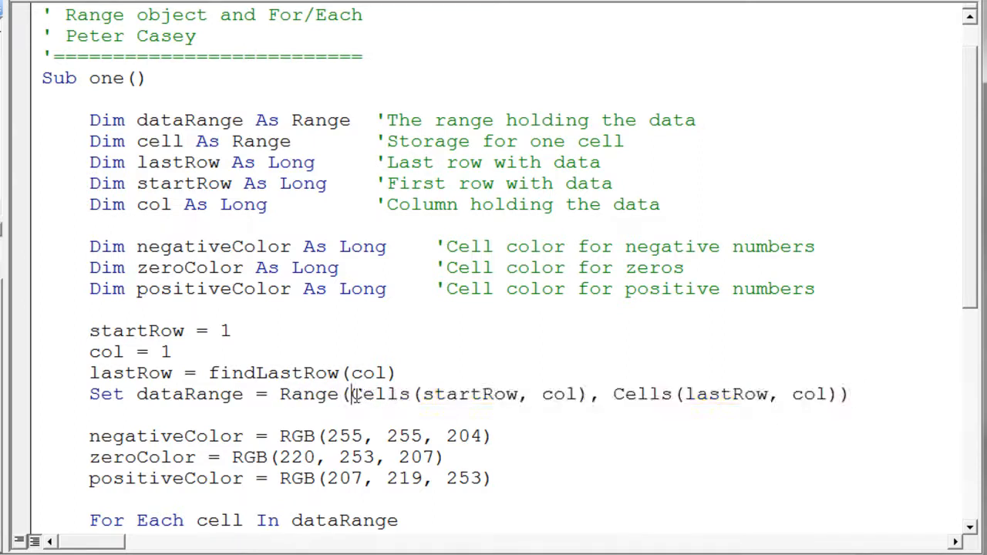
left_click_drag(351, 395, 582, 395)
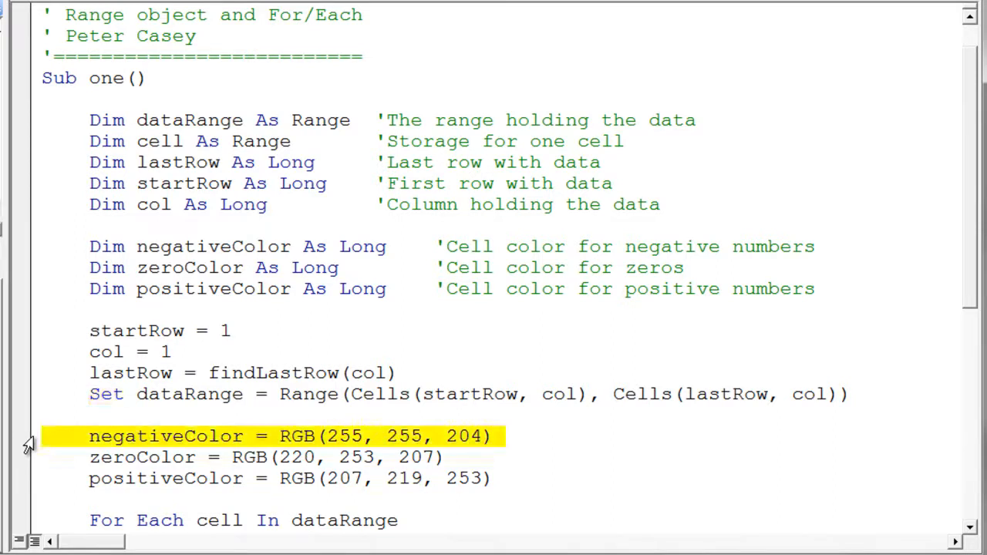
mouse_move(299, 444)
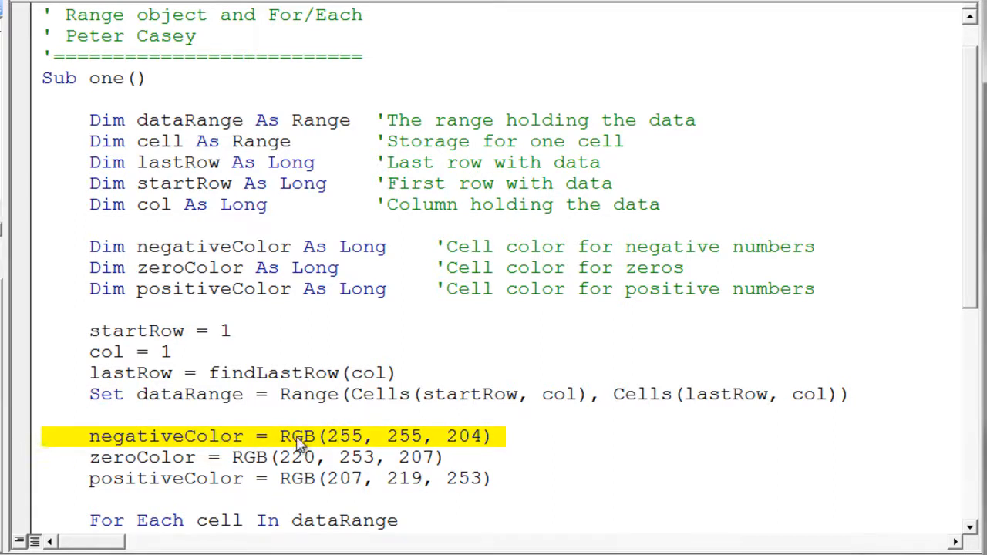
mouse_move(172, 438)
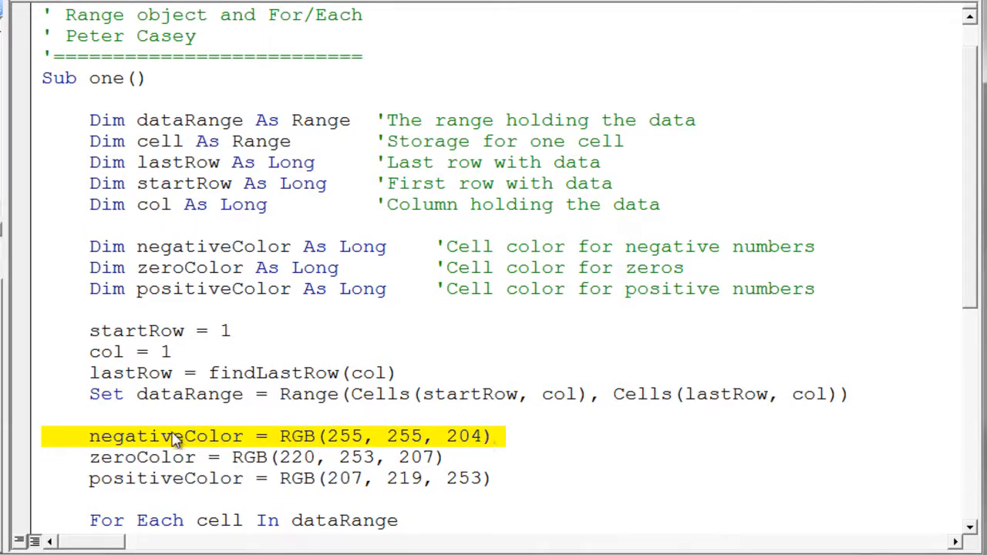
mouse_move(168, 478)
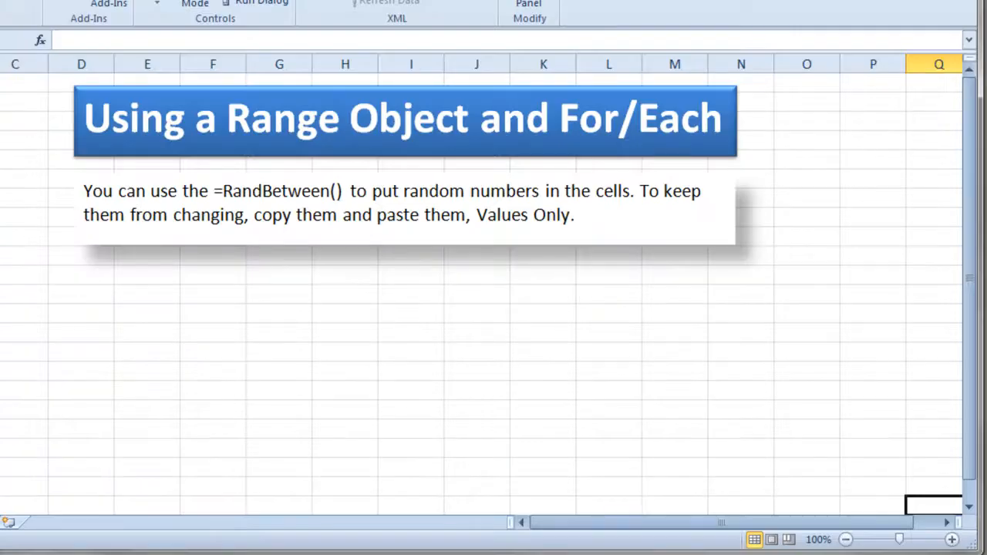
Reach the Custom tab of the Colors dialog via Home > Font Color > More Colors.
left_click(49, 19)
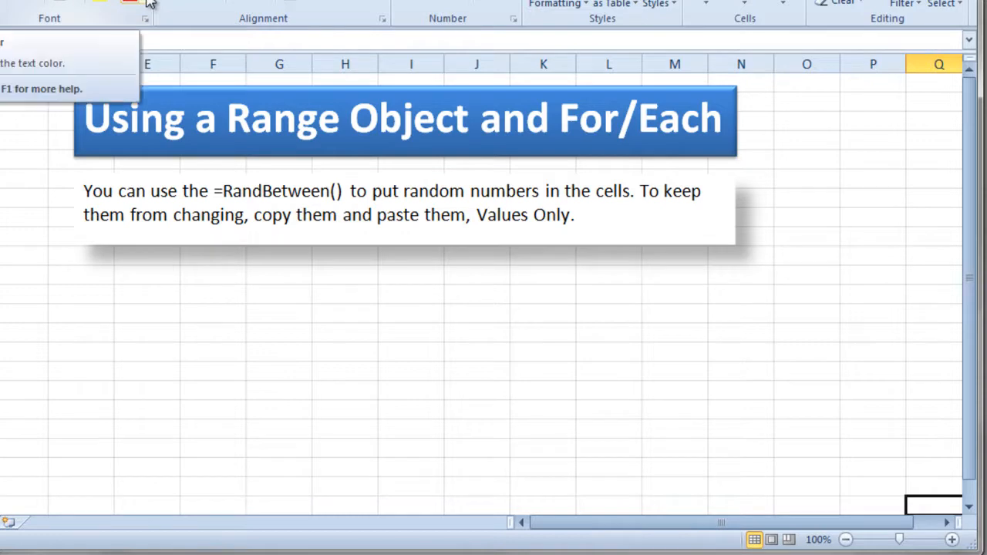
left_click(147, 3)
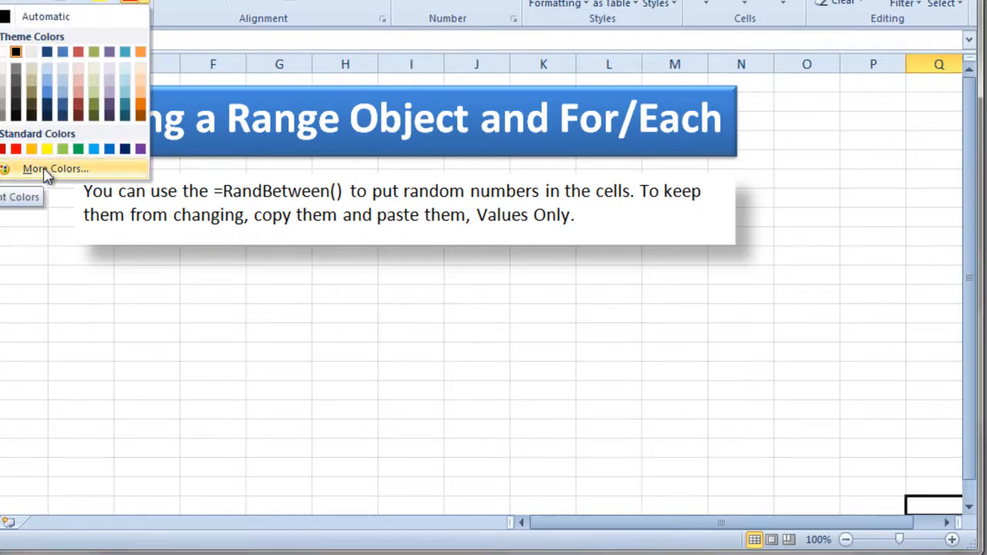
left_click(55, 168)
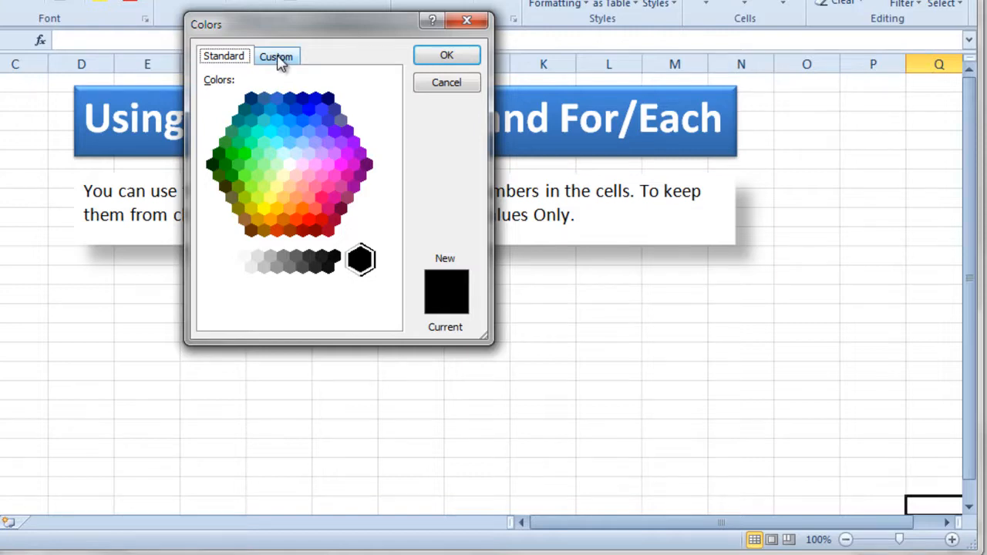
left_click(276, 56)
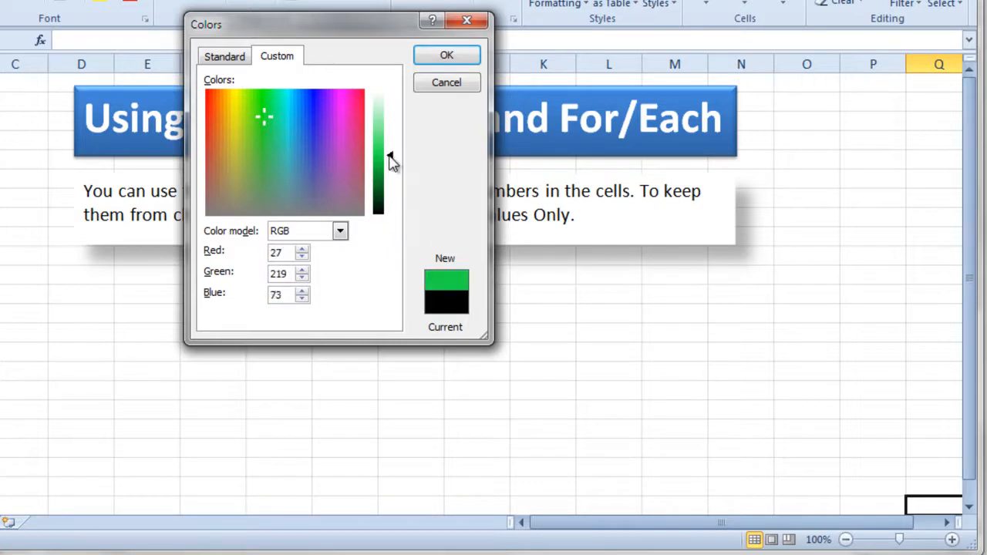
Sample green, light green and lavender shades in the spectrum to read their RGB values.
left_click(379, 142)
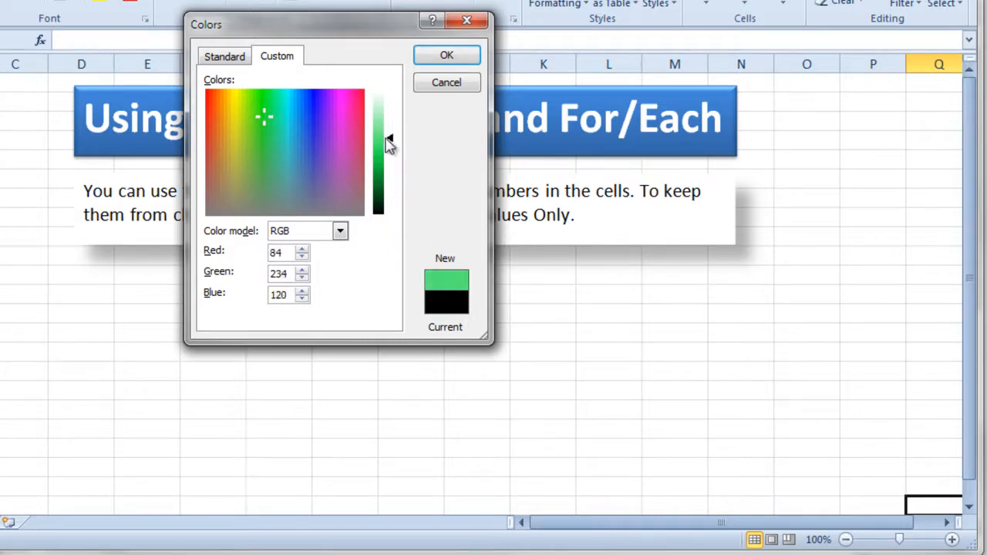
left_click(317, 130)
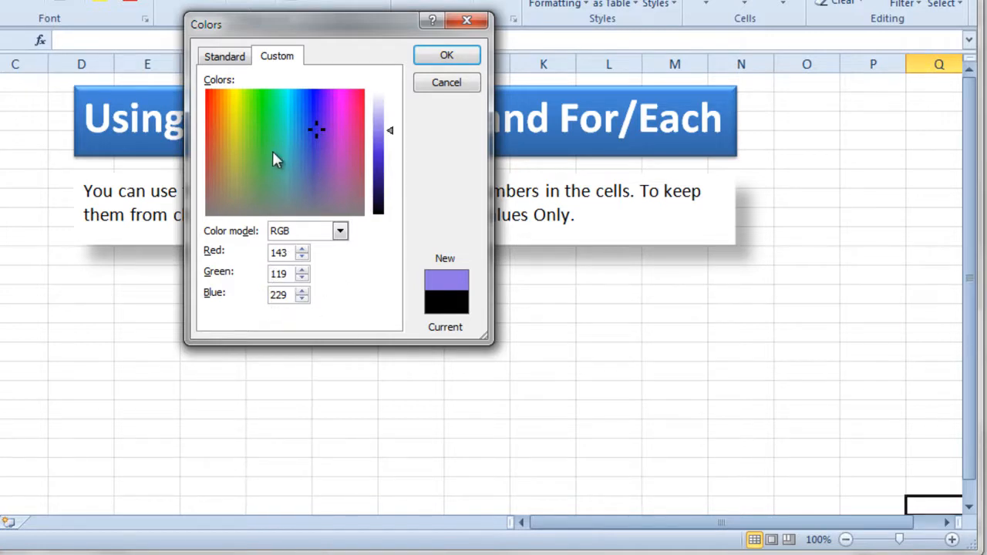
left_click(261, 117)
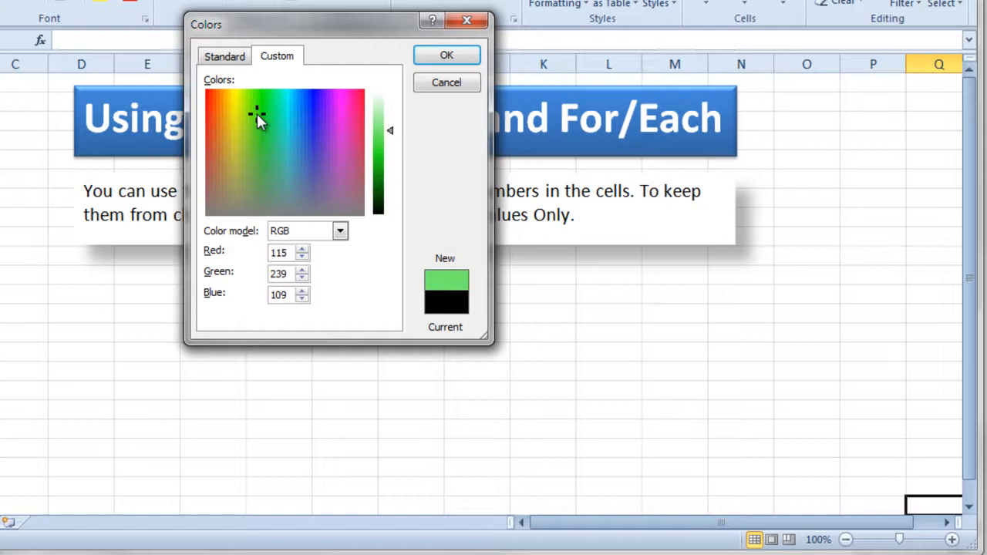
left_click(321, 169)
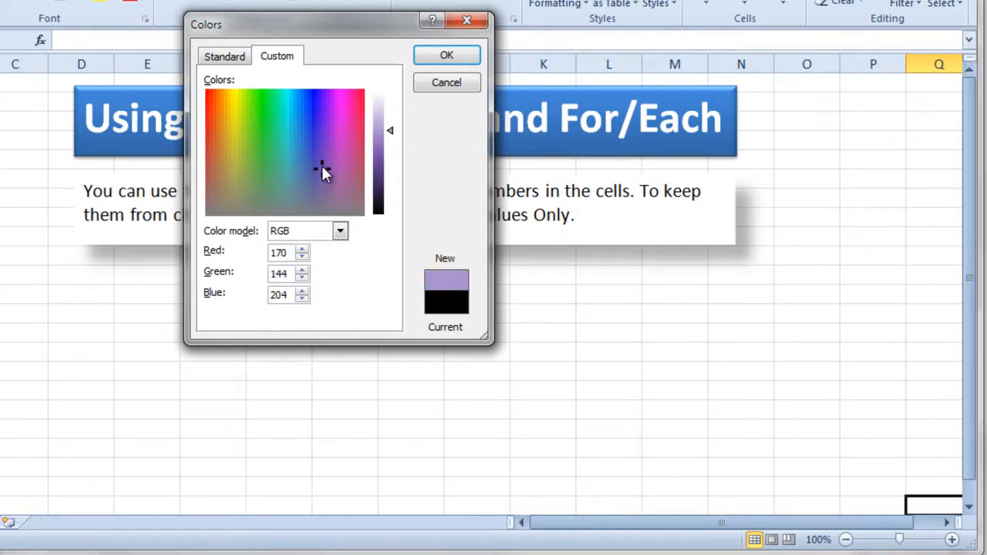
mouse_move(416, 83)
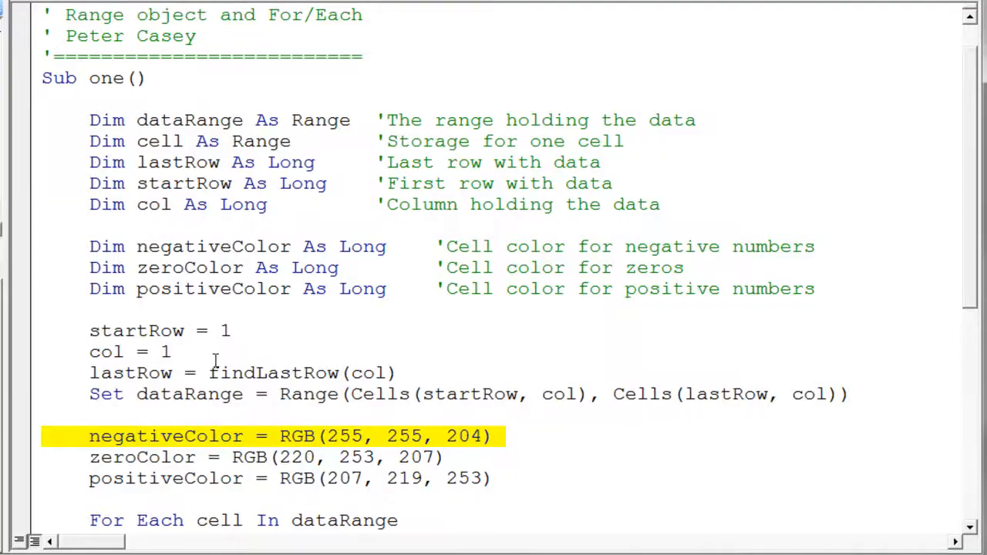
mouse_move(47, 444)
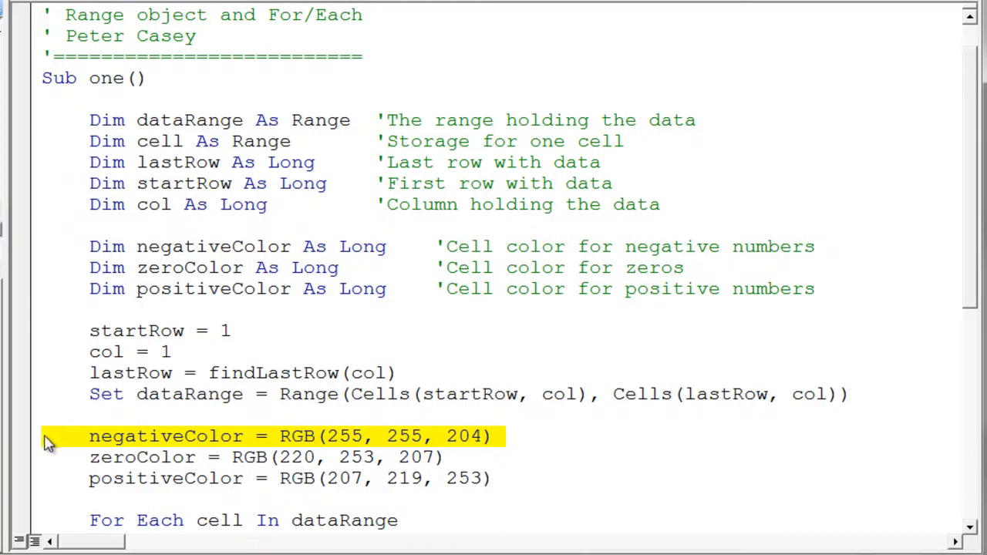
double_click(164, 478)
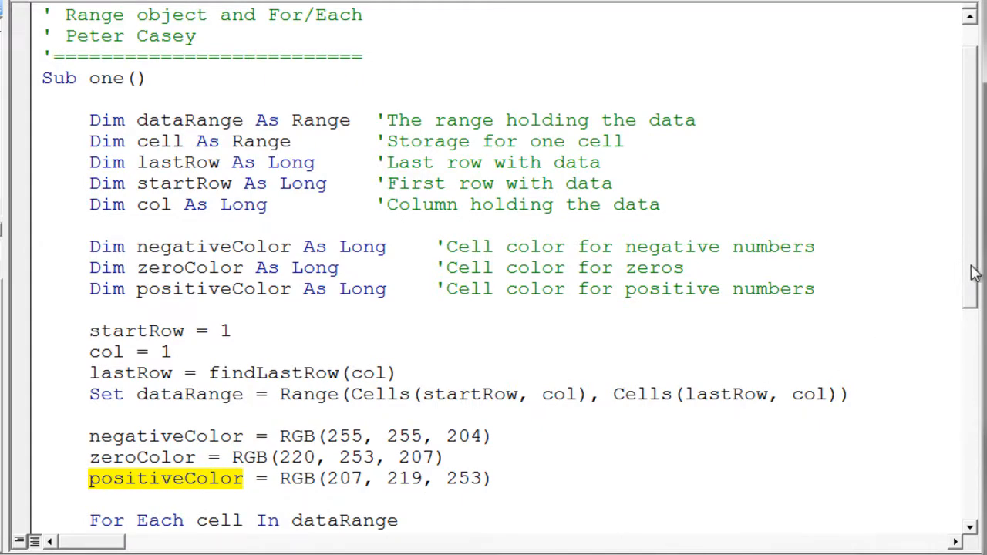
scroll("down", 3)
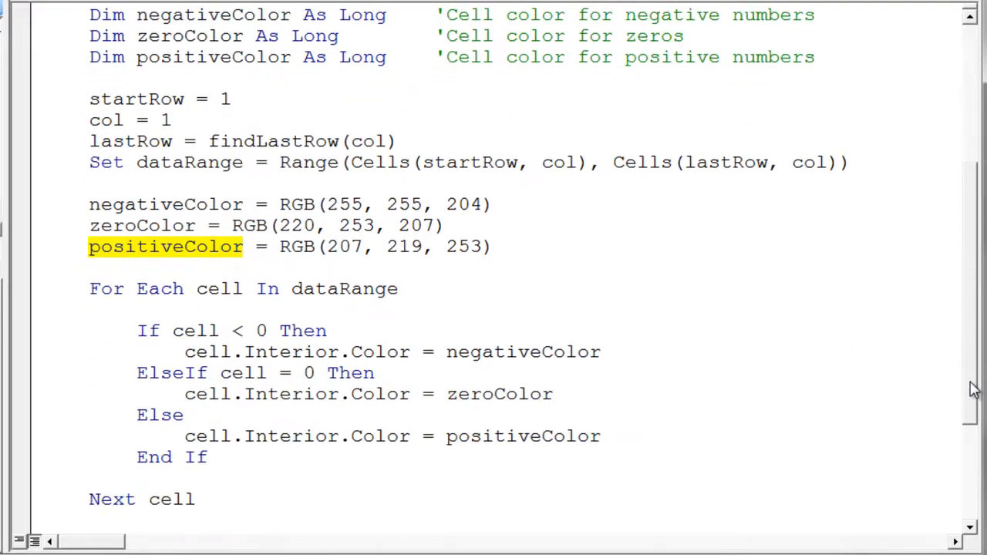
scroll("down", 3)
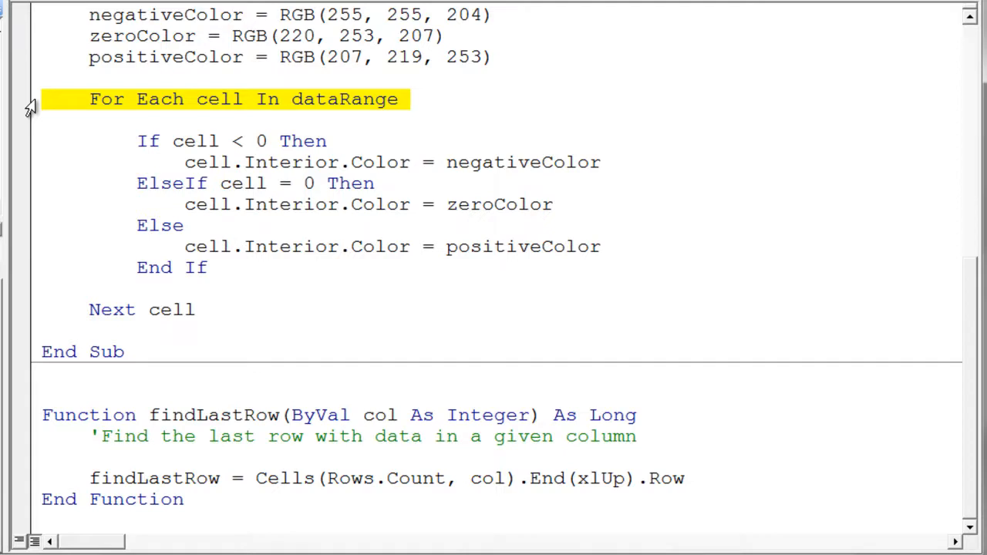
mouse_move(327, 99)
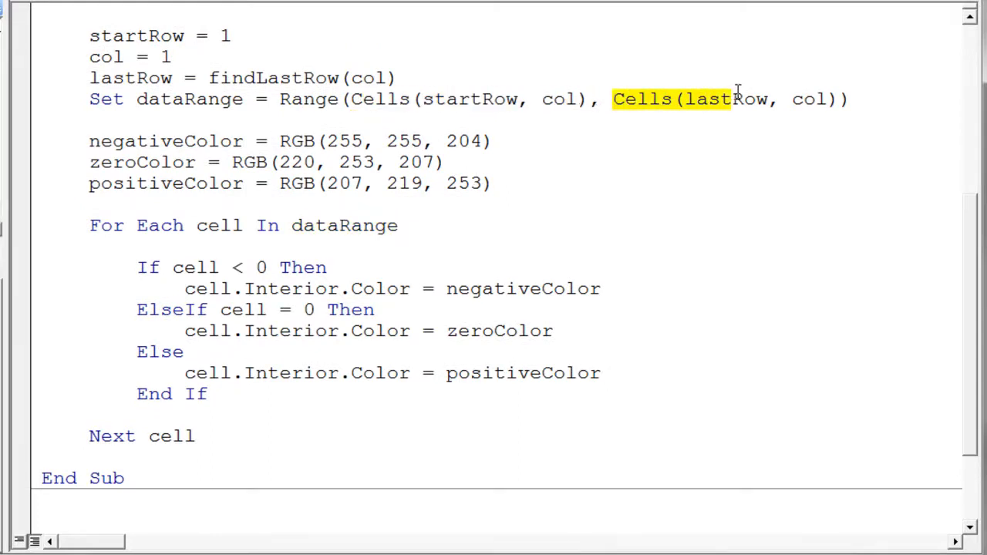
left_click_drag(737, 99, 833, 99)
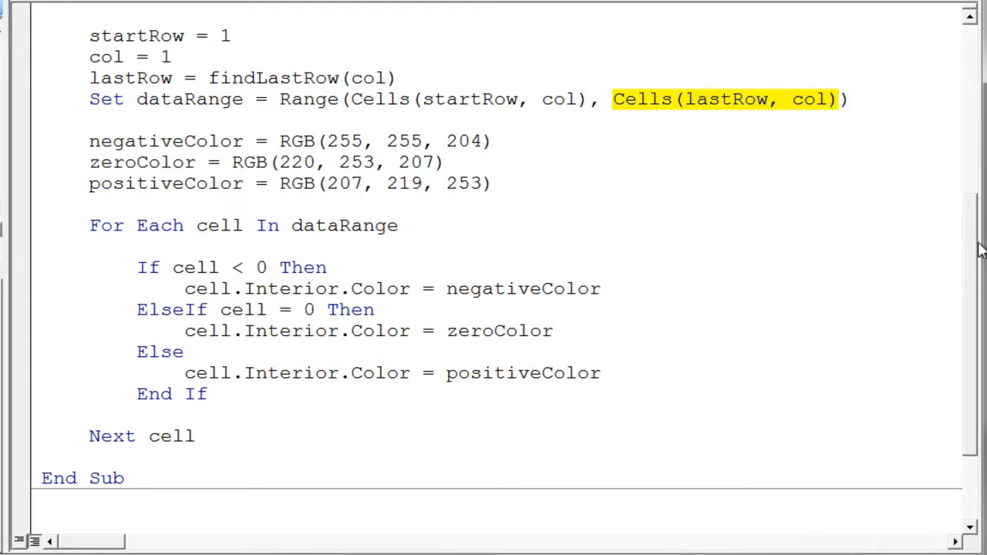
scroll("down", 3)
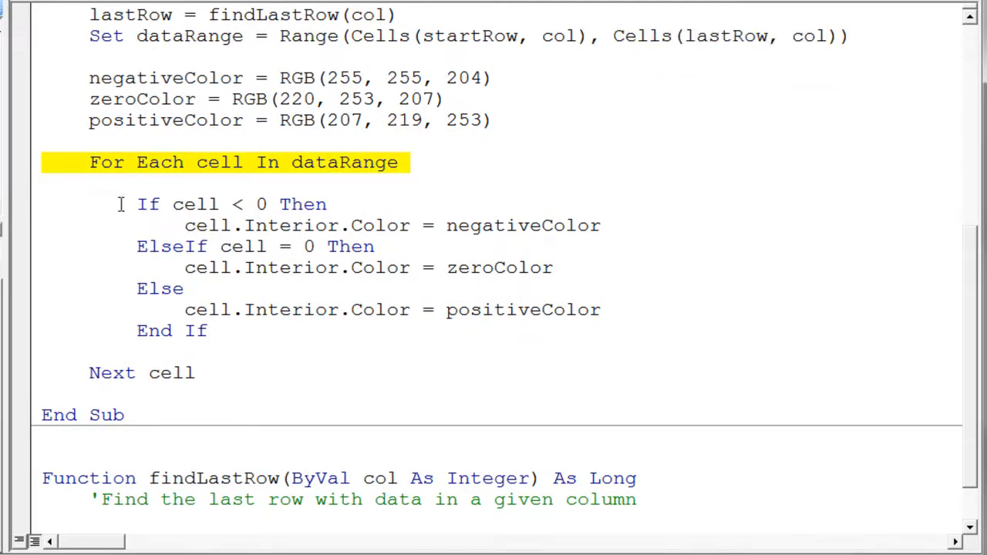
mouse_move(167, 168)
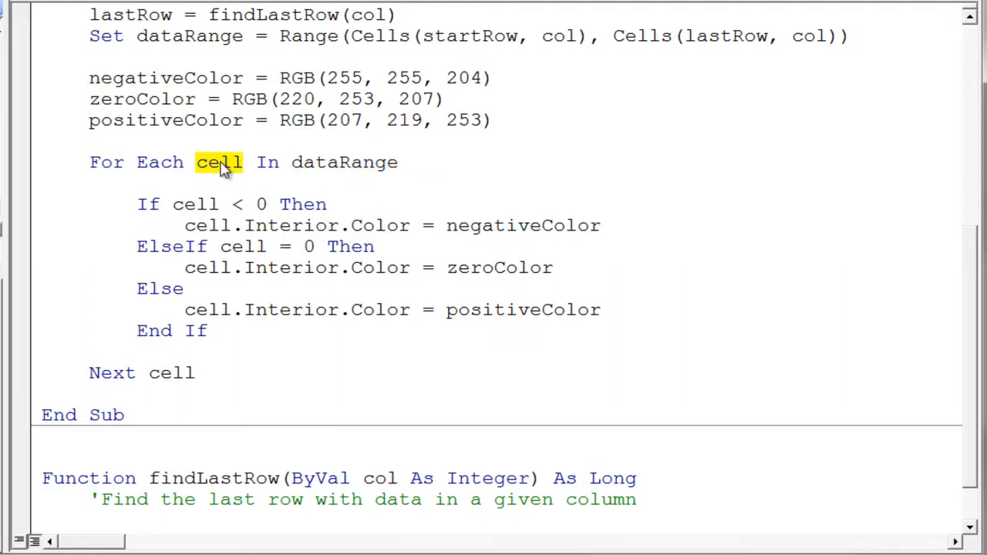
mouse_move(231, 176)
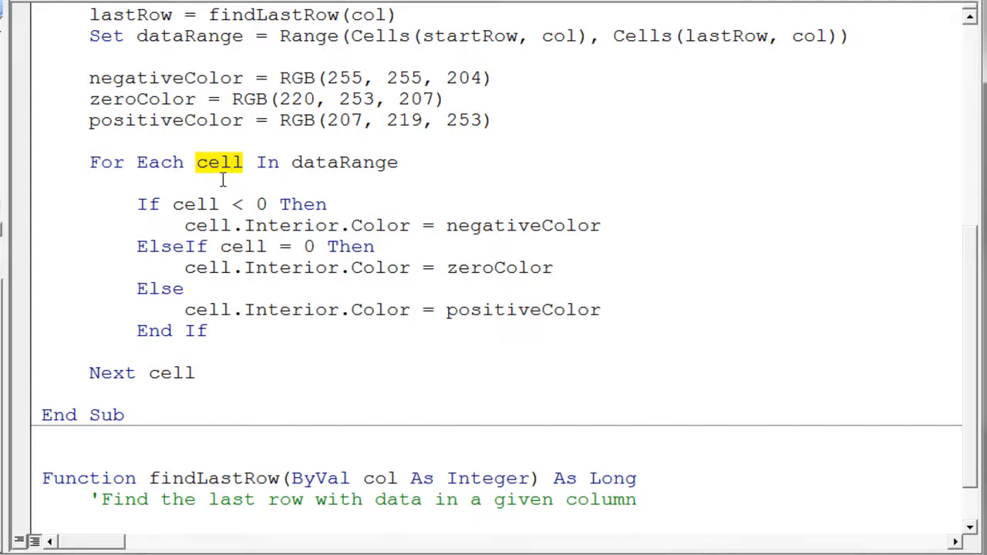
mouse_move(543, 158)
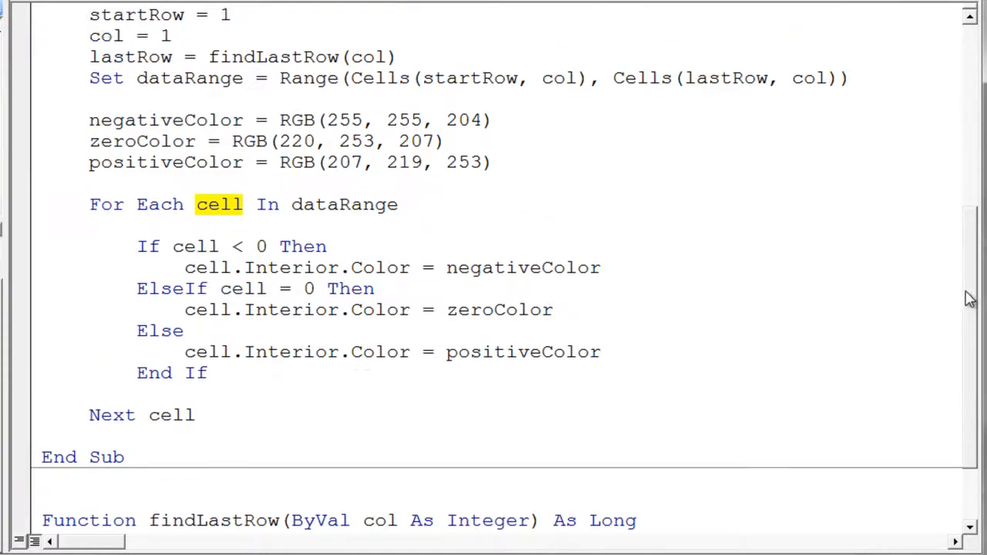
scroll("up", 3)
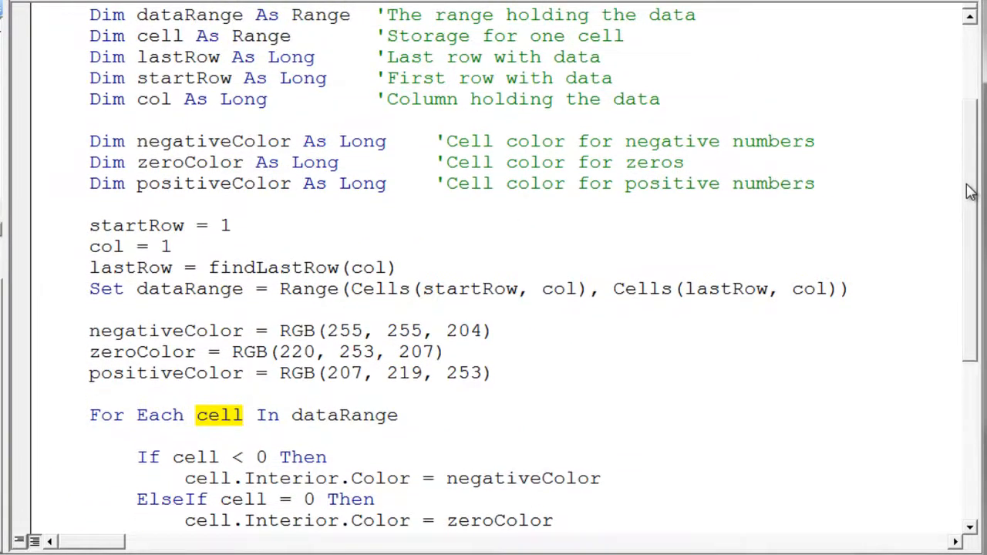
double_click(160, 35)
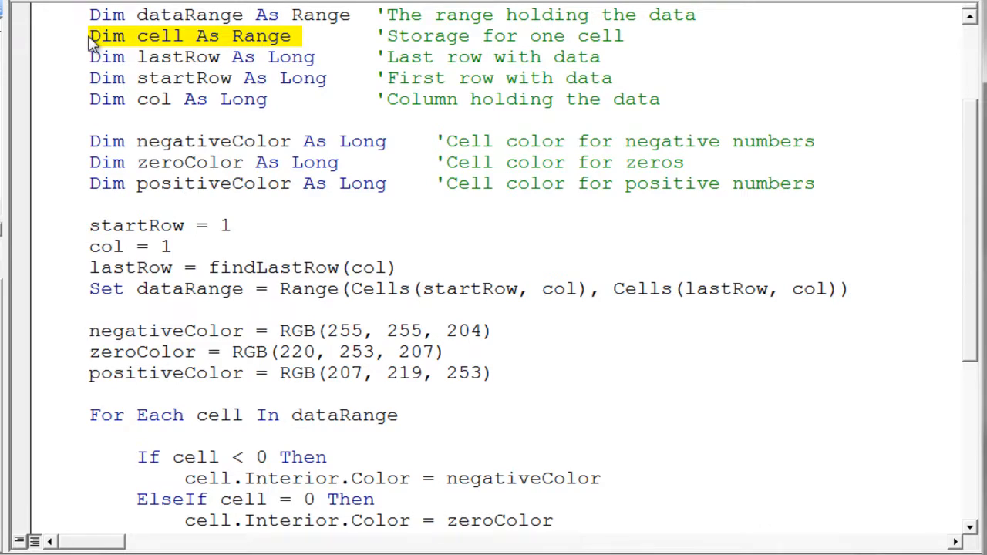
scroll("down", 3)
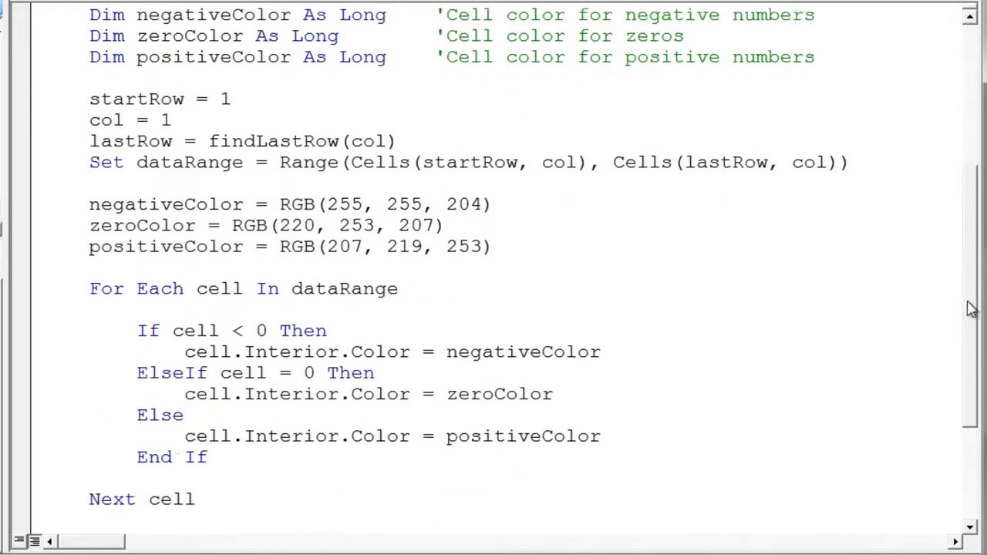
scroll("down", 3)
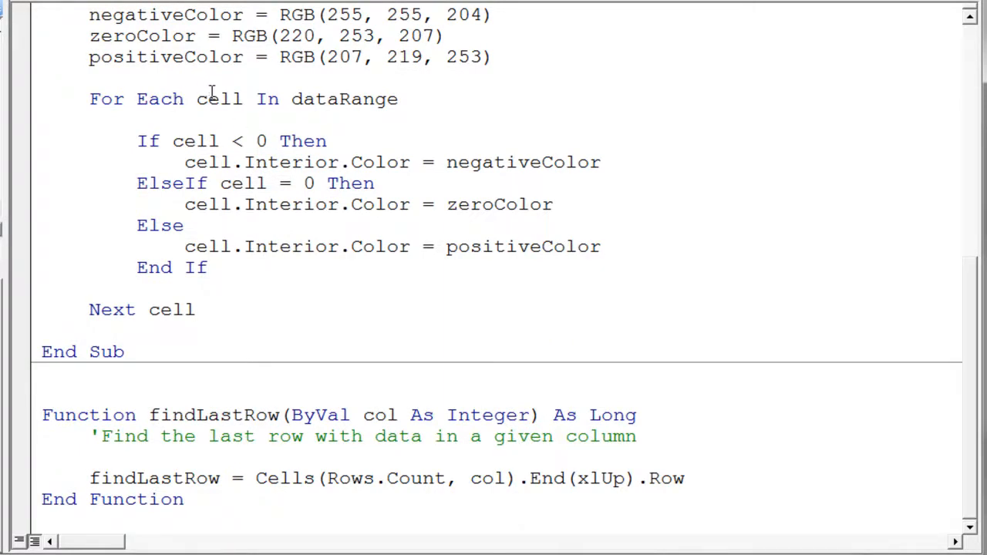
double_click(219, 98)
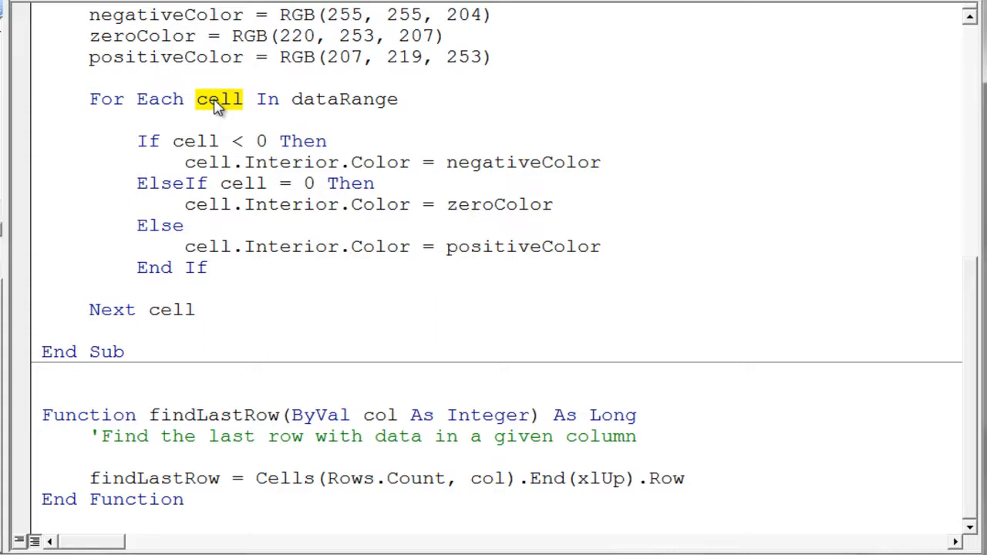
mouse_move(238, 121)
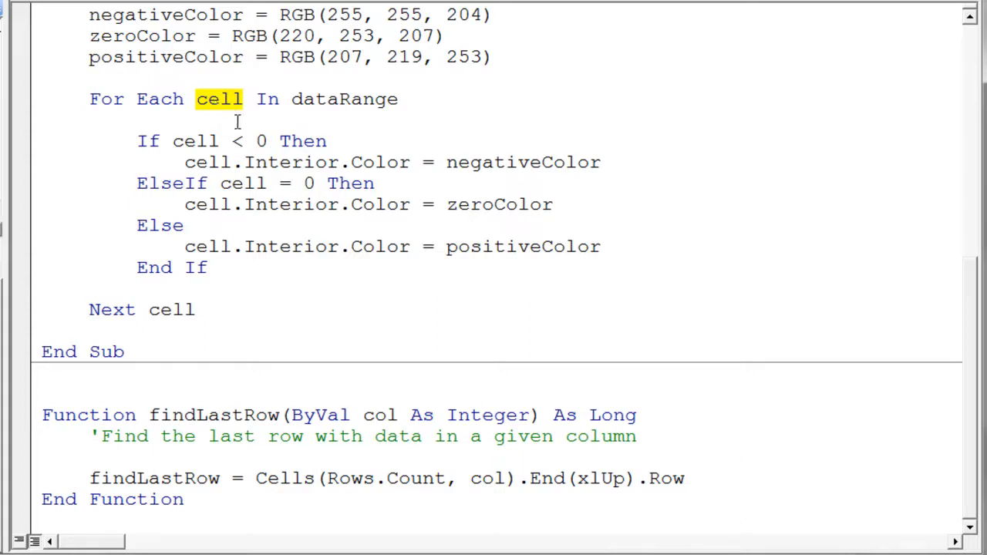
mouse_move(232, 100)
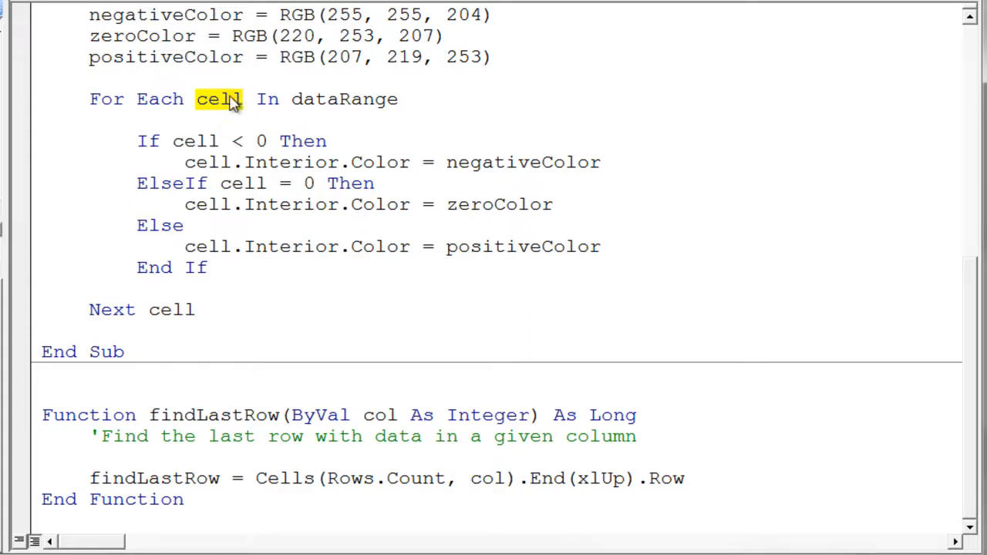
double_click(142, 309)
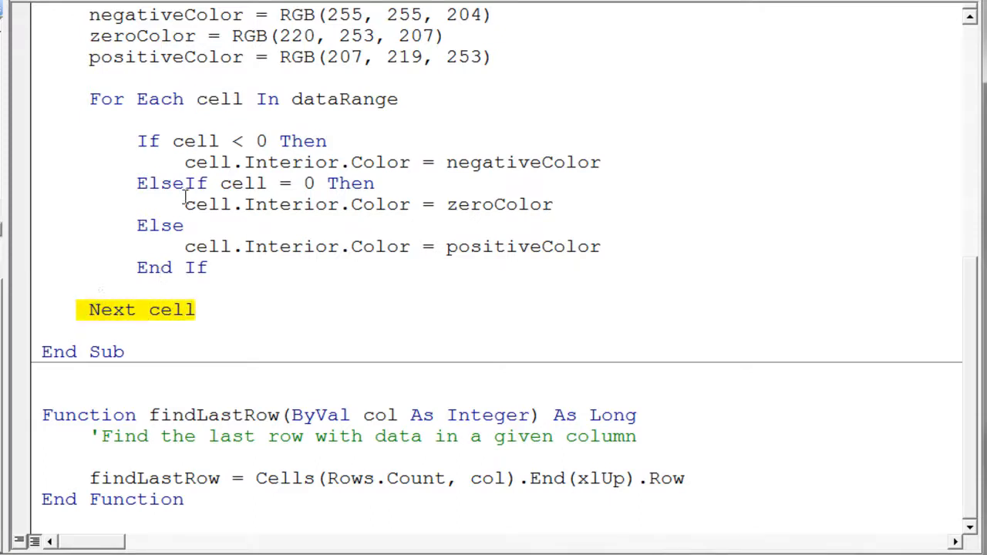
mouse_move(336, 110)
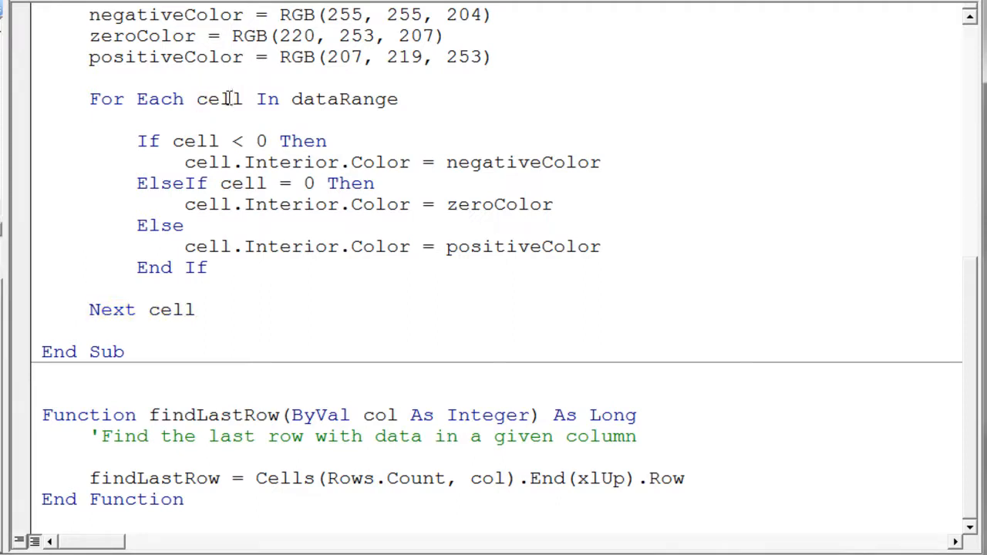
double_click(219, 99)
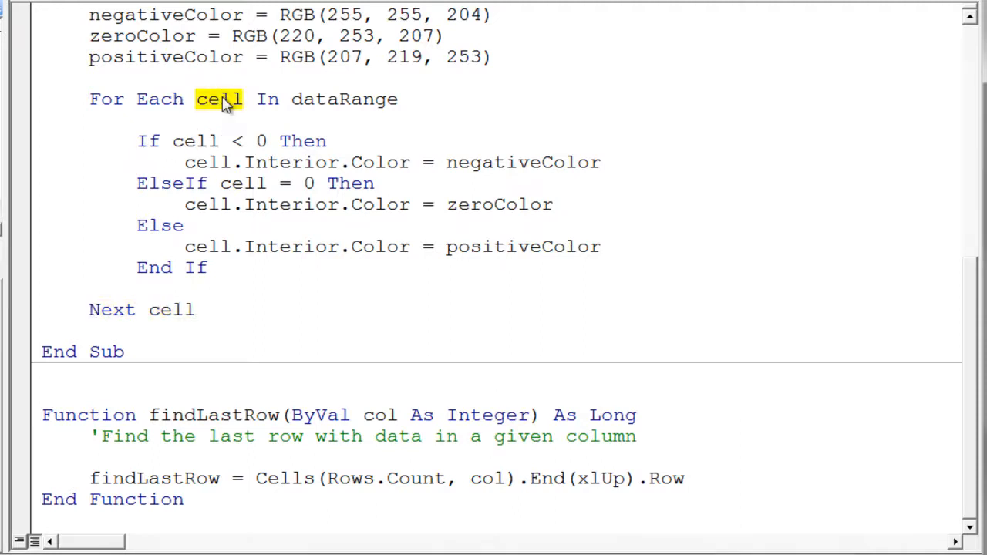
mouse_move(271, 162)
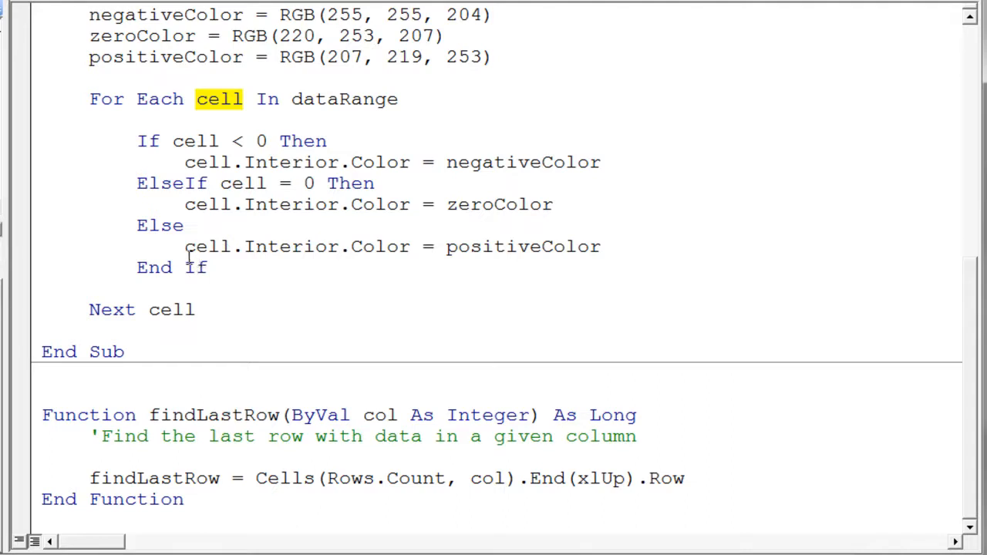
mouse_move(34, 151)
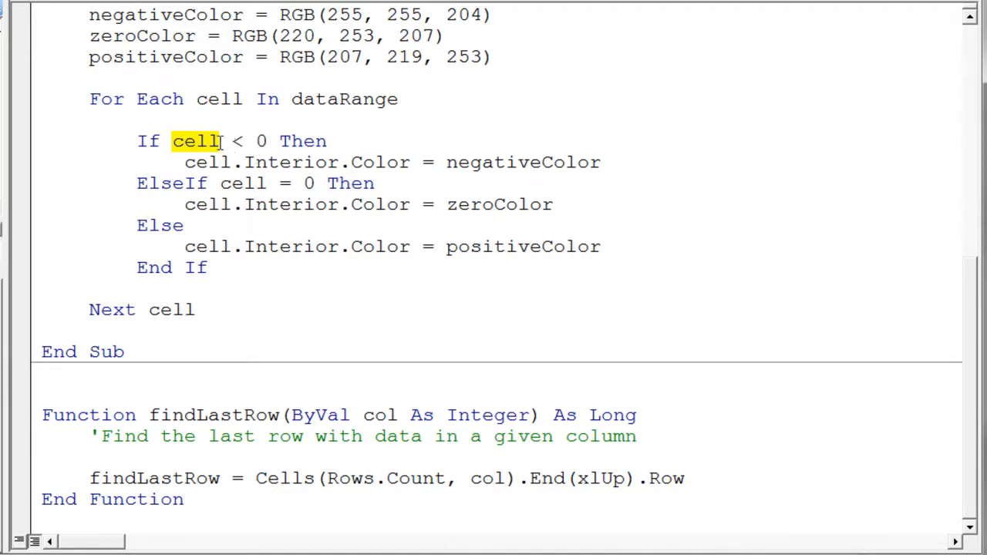
Append .value after cell so the first test reads If cell.Value < 0 Then.
type(".")
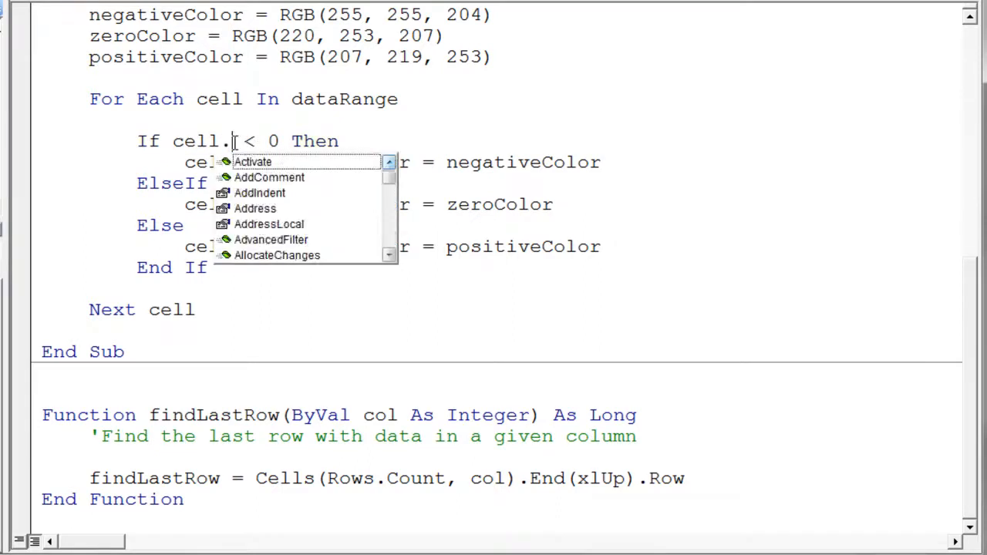
type("value")
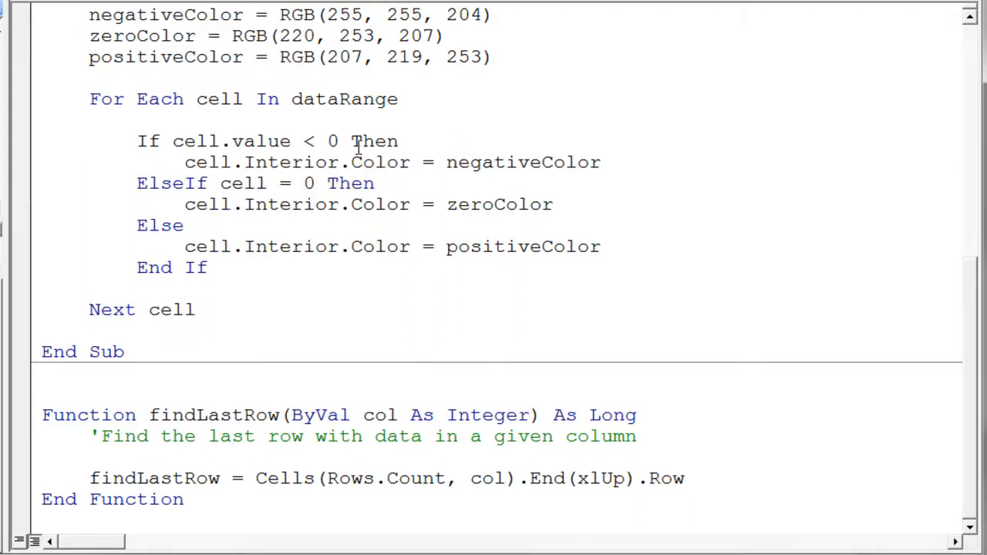
mouse_move(235, 157)
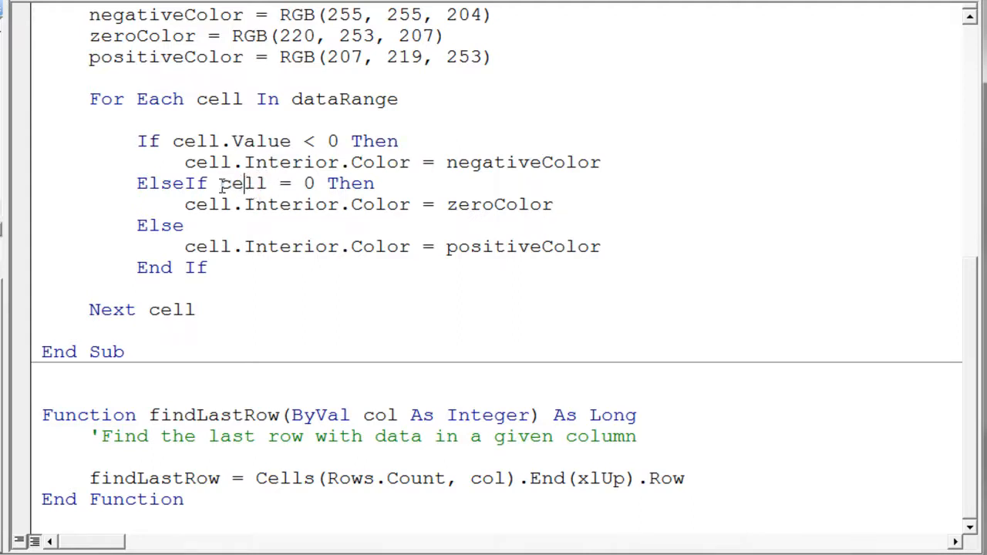
left_click_drag(219, 182, 324, 182)
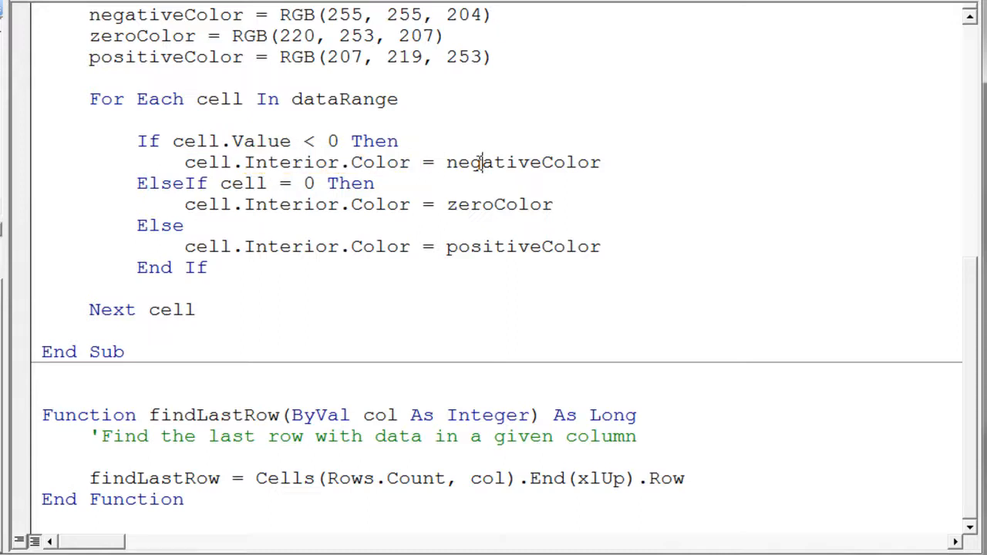
Review negativeColor, the ElseIf cell = 0 test and cell.Interior.Color in the zero branch.
double_click(522, 162)
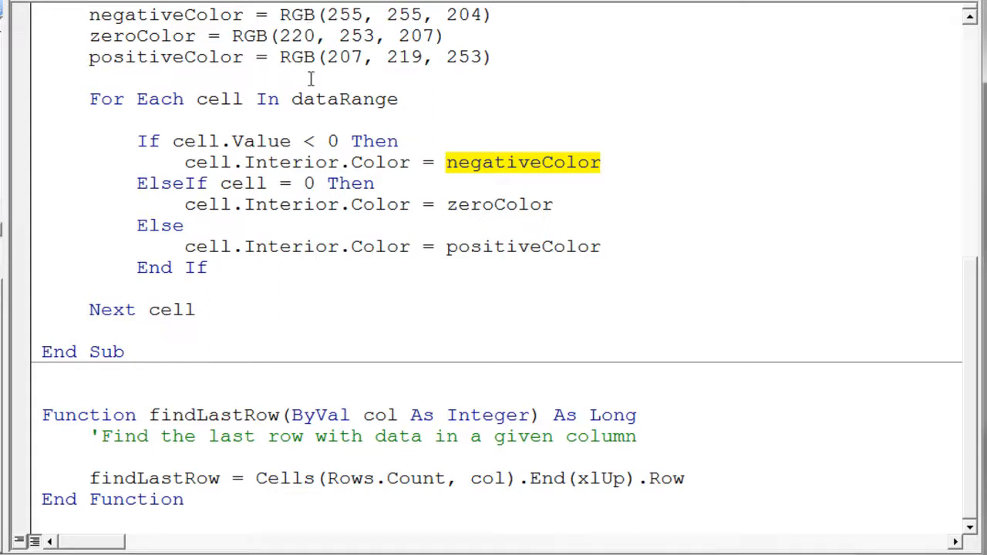
left_click(198, 182)
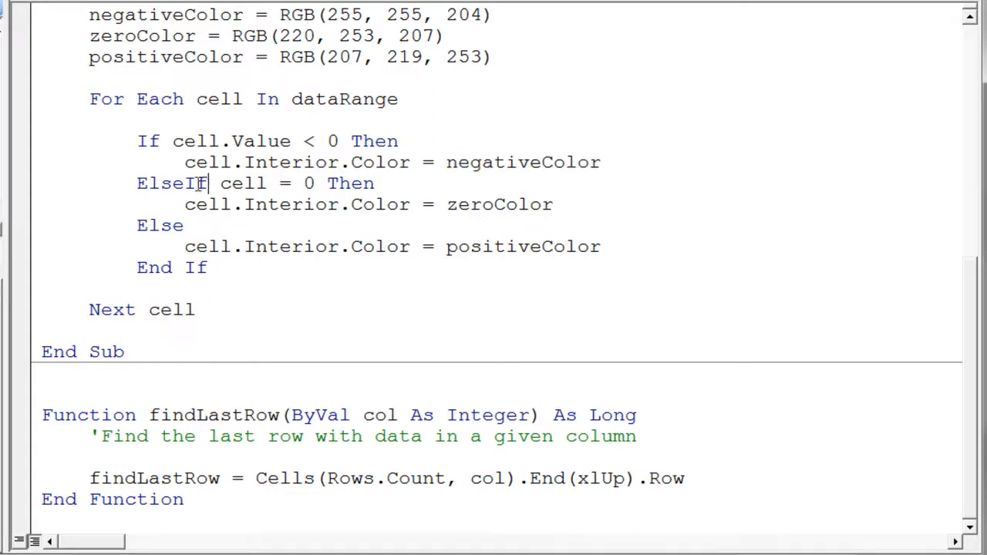
double_click(171, 183)
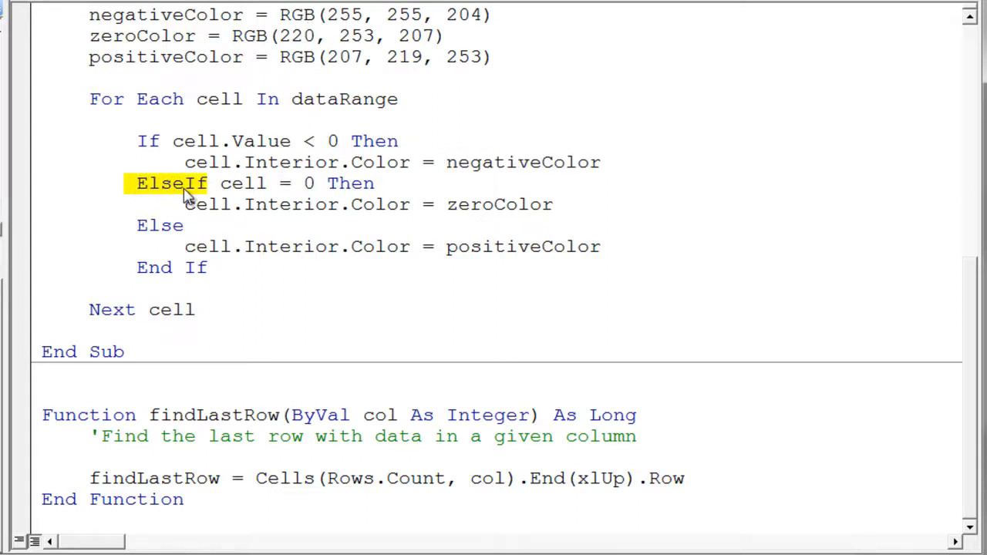
left_click_drag(219, 184, 316, 183)
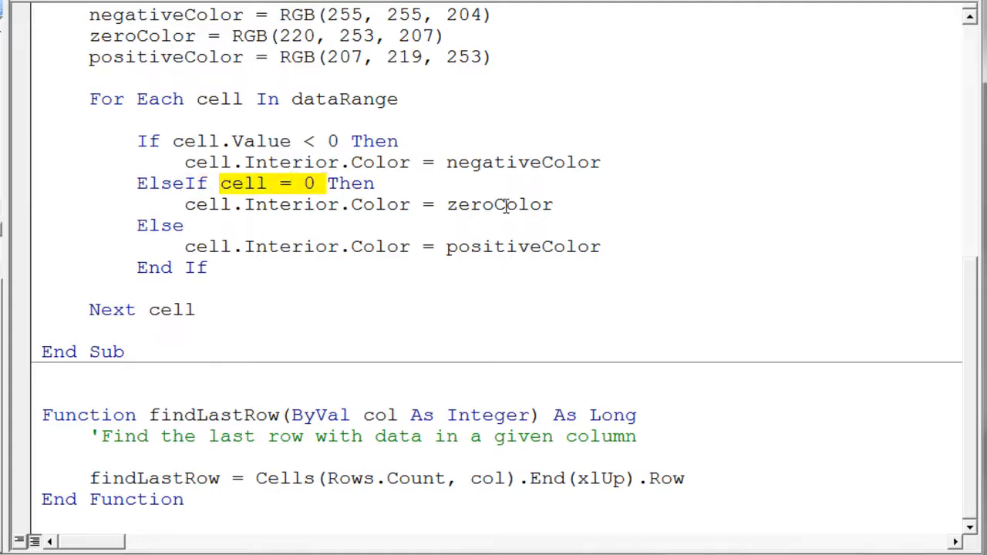
left_click(409, 204)
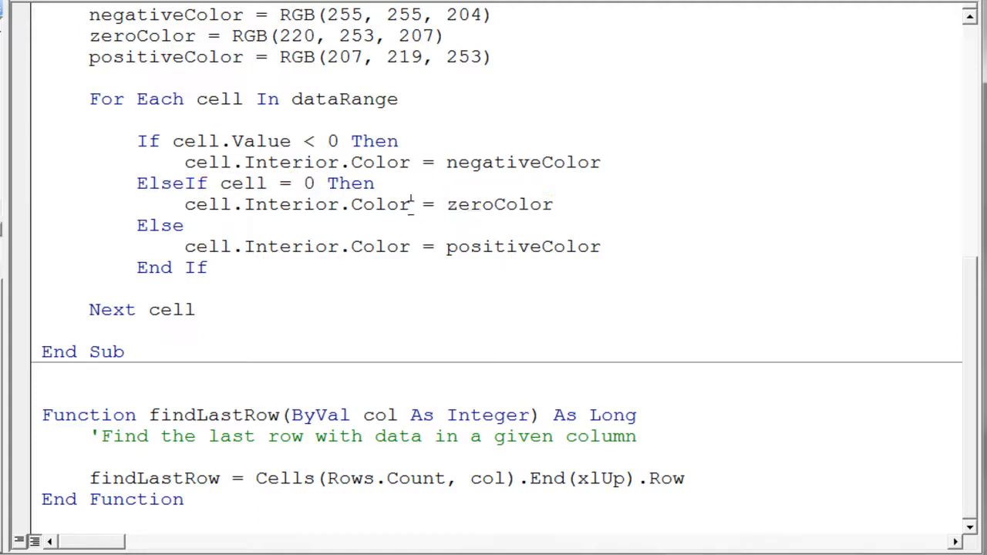
double_click(290, 203)
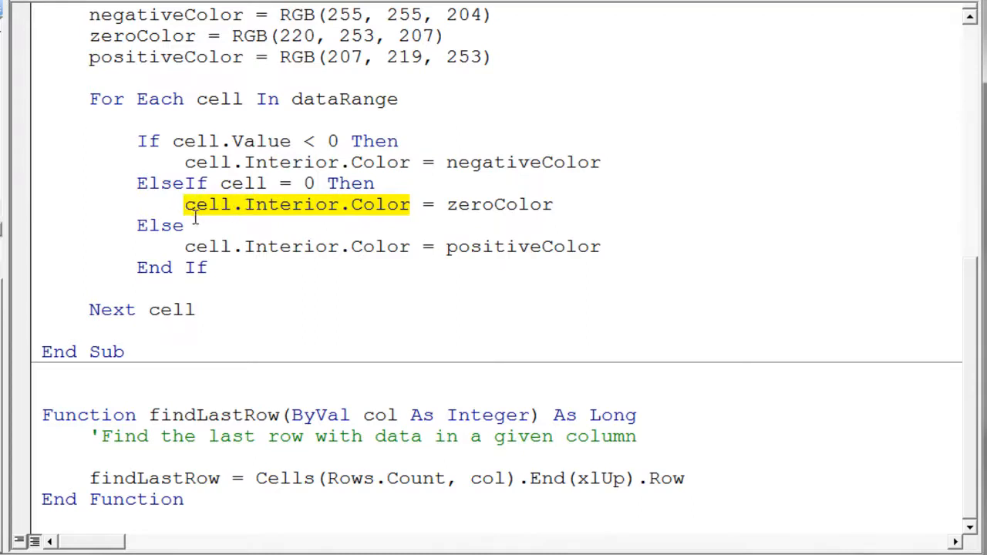
Add the comment 'positive number after Else and highlight it.
left_click(202, 225)
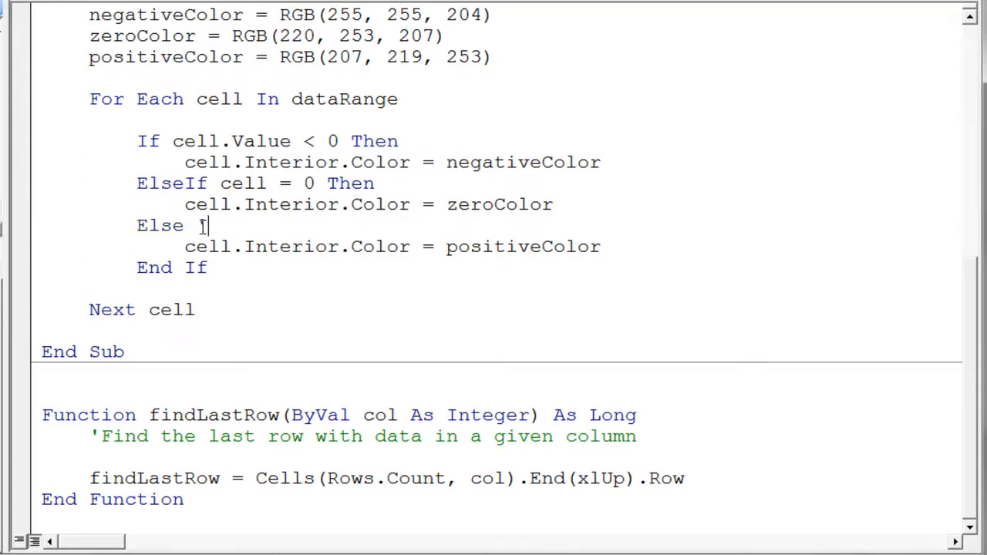
type("'")
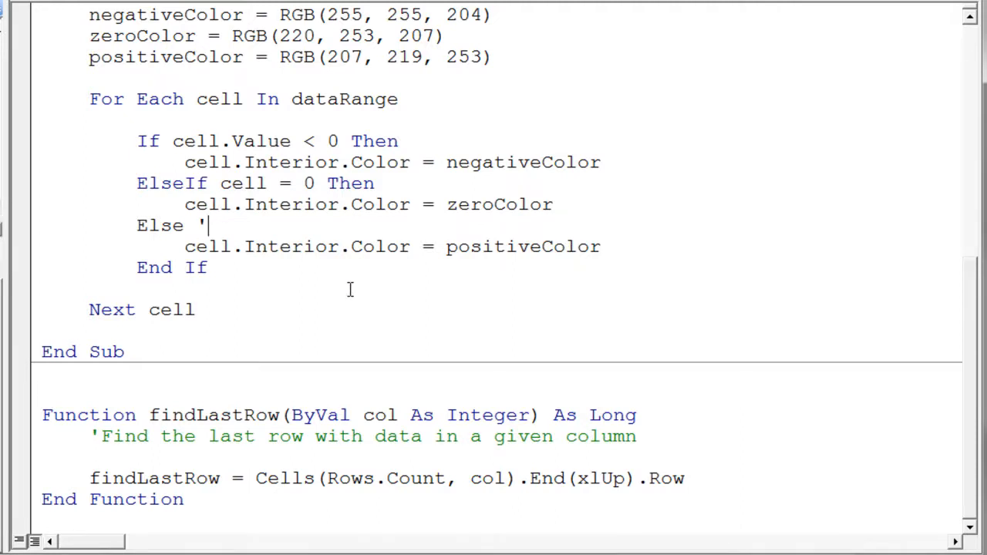
type("posit")
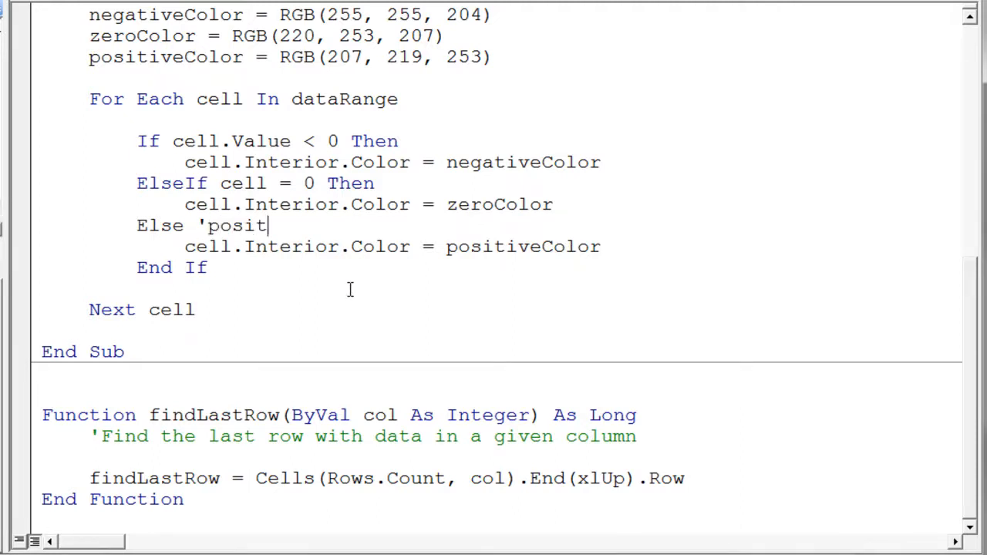
type("ive numbe")
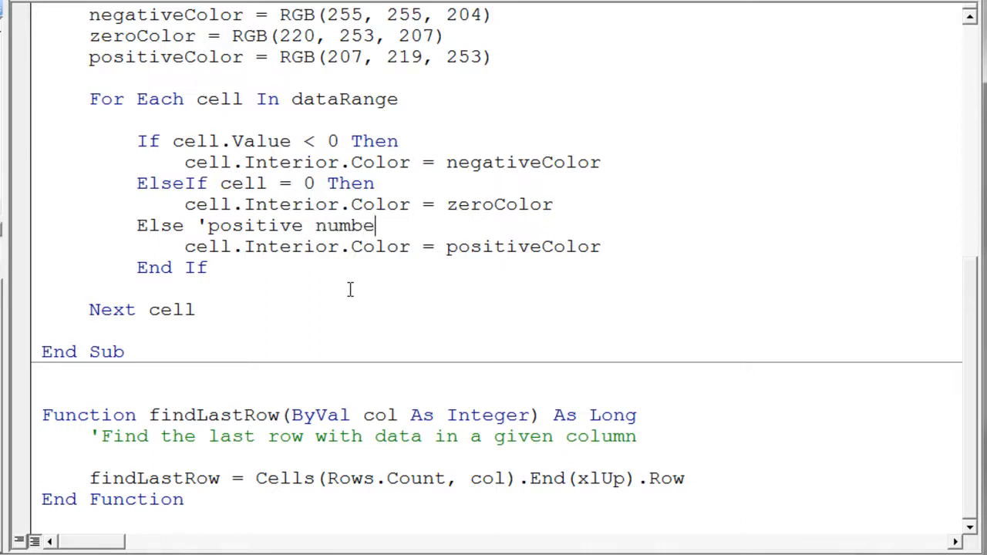
type("r")
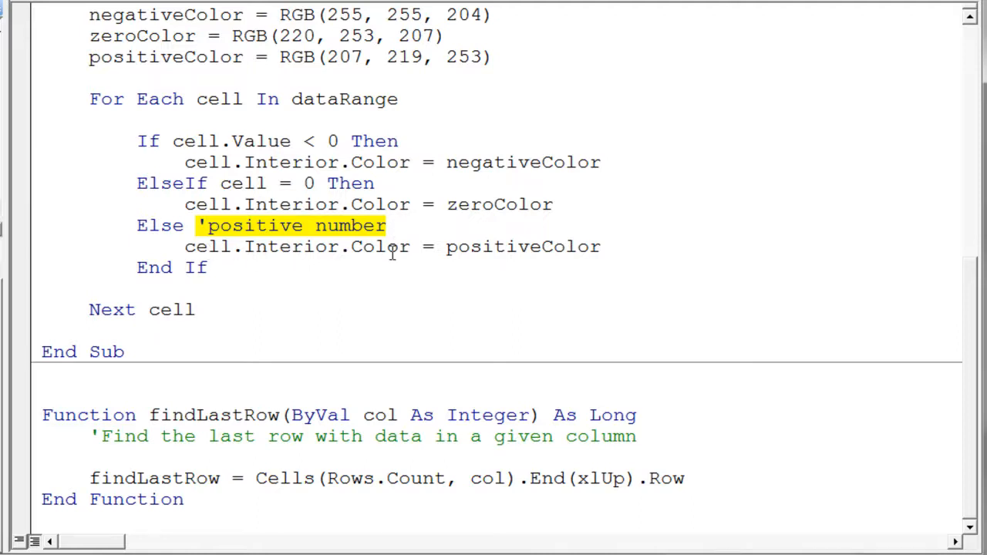
double_click(521, 246)
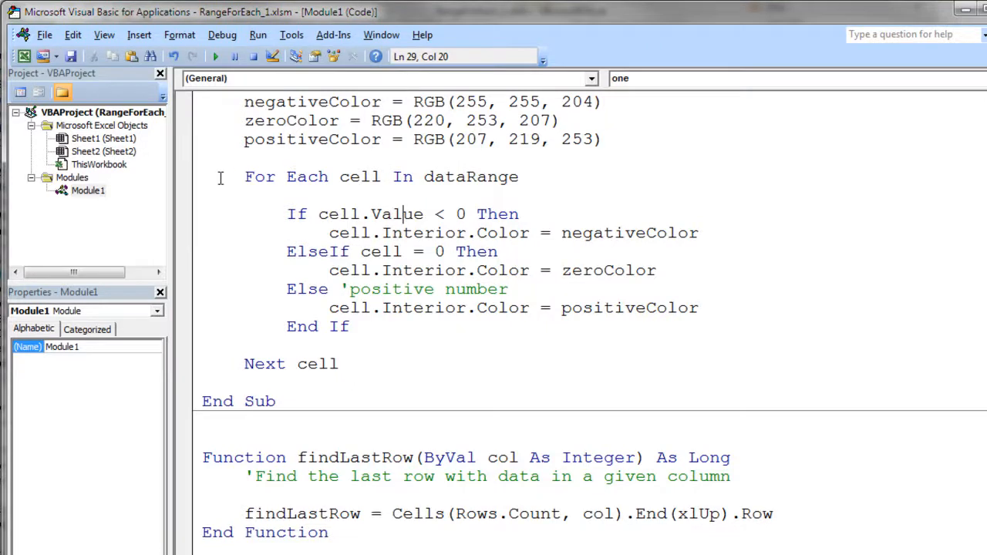
left_click(197, 176)
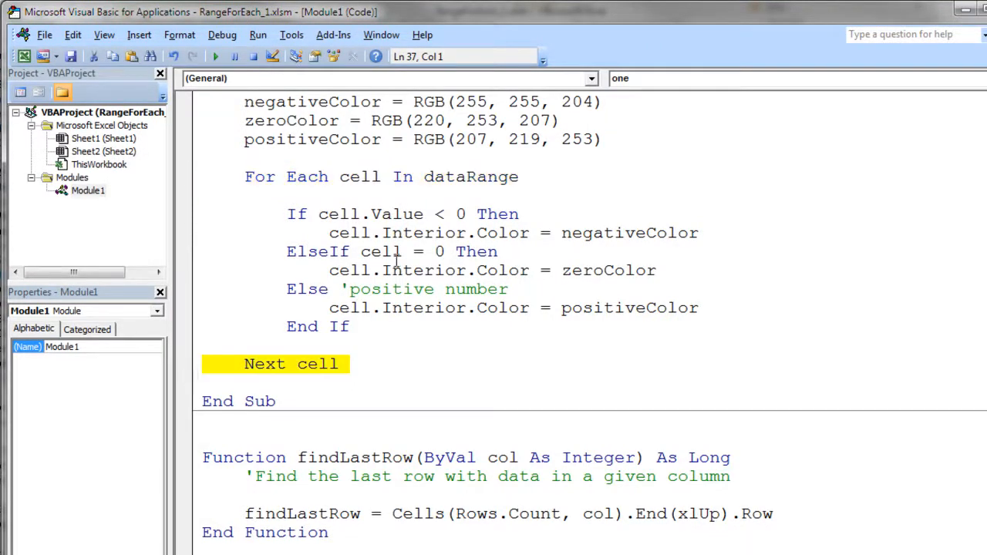
double_click(470, 175)
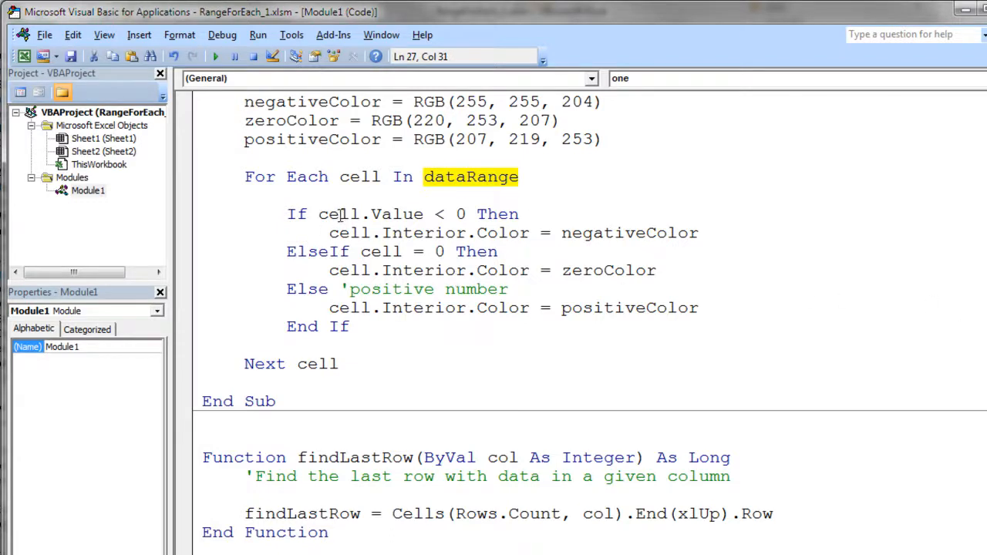
double_click(336, 213)
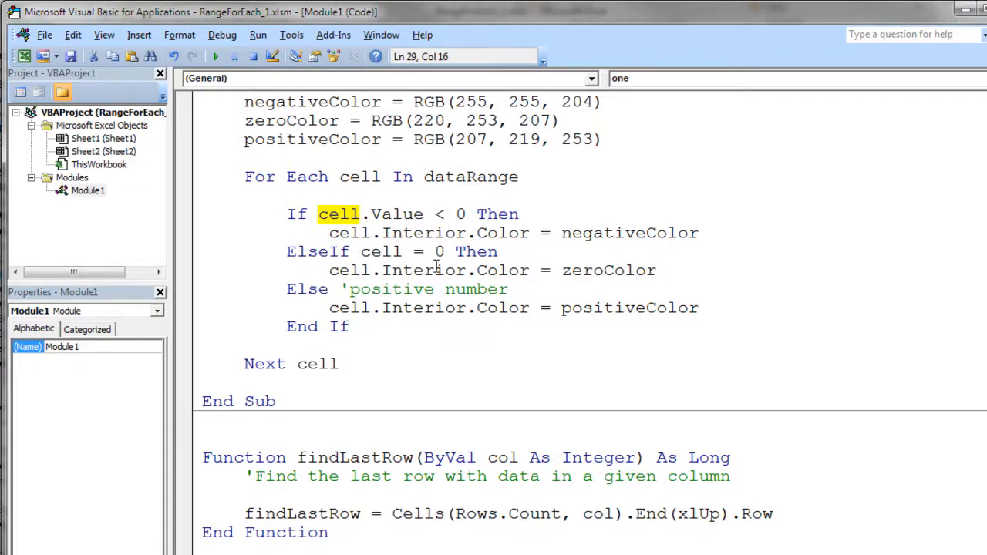
mouse_move(625, 215)
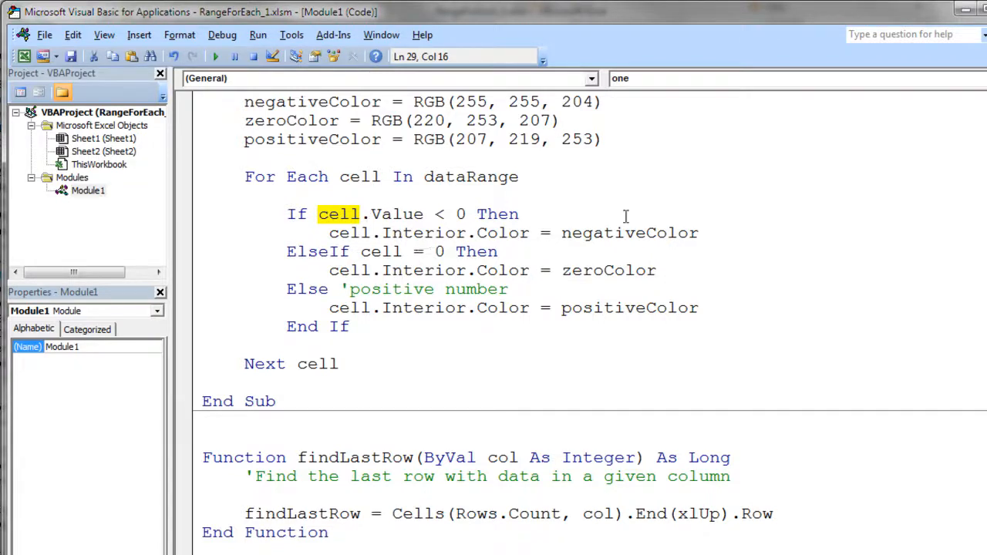
mouse_move(676, 197)
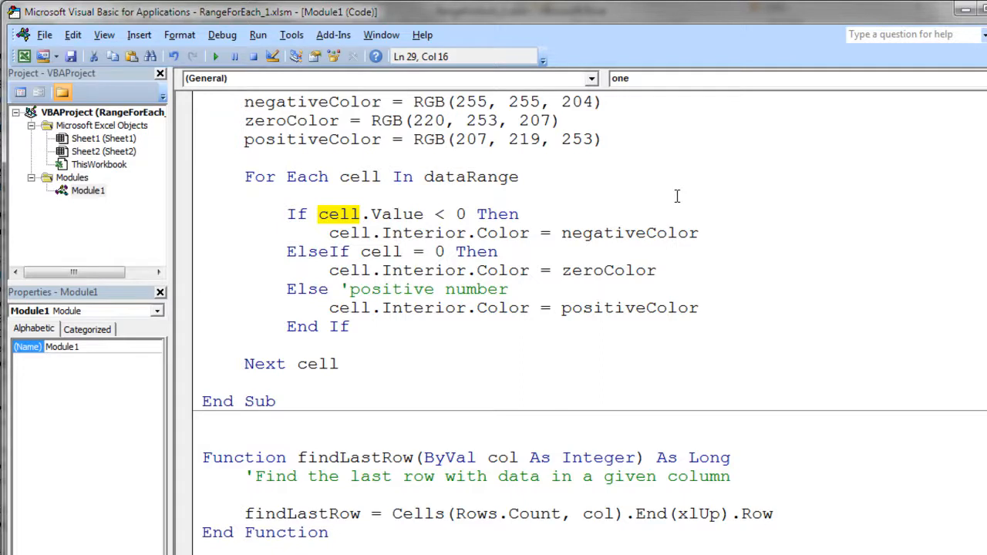
mouse_move(676, 249)
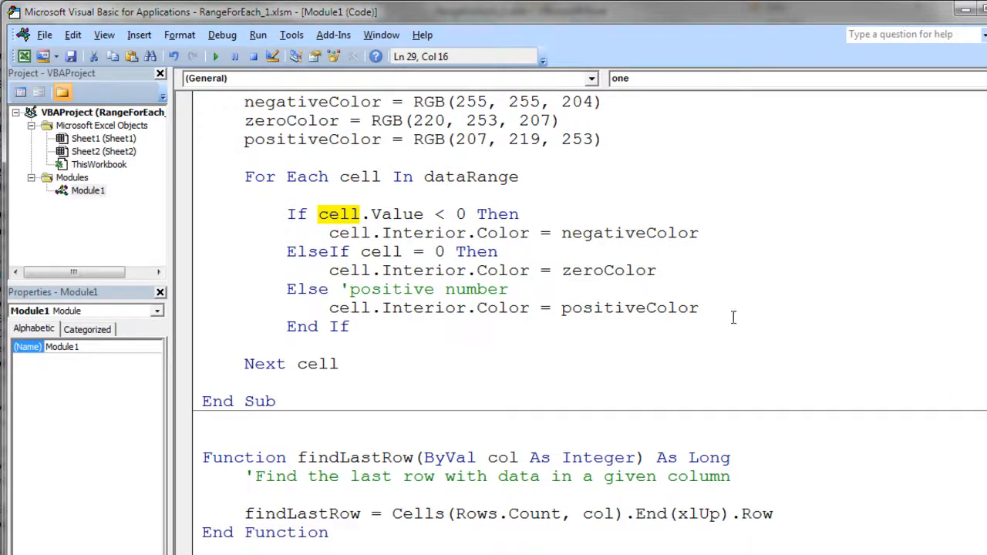
mouse_move(856, 487)
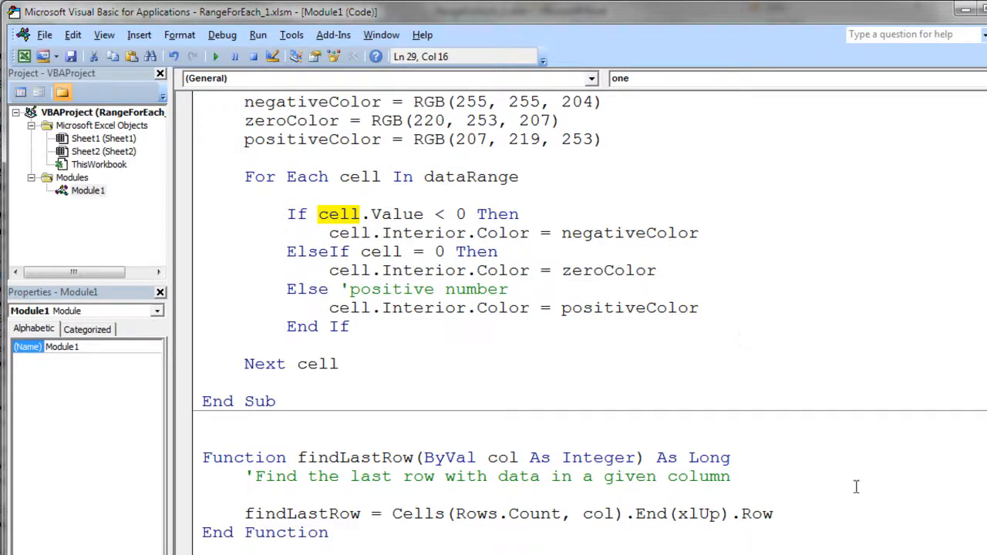